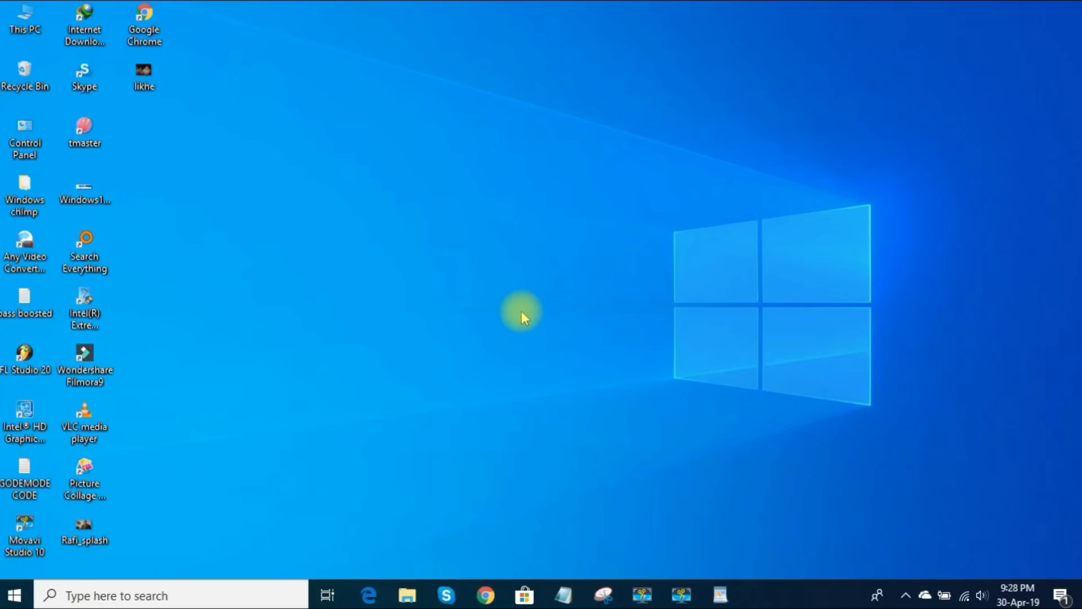
pyautogui.moveTo(527, 312)
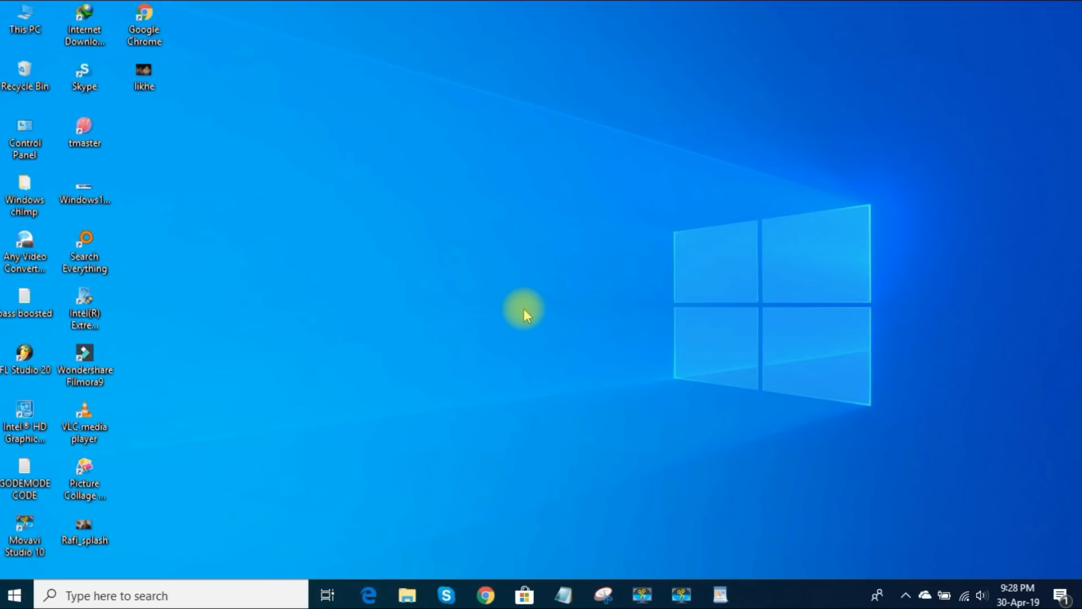
# Launch Windows Settings to its home page of categories.
pyautogui.click(523, 594)
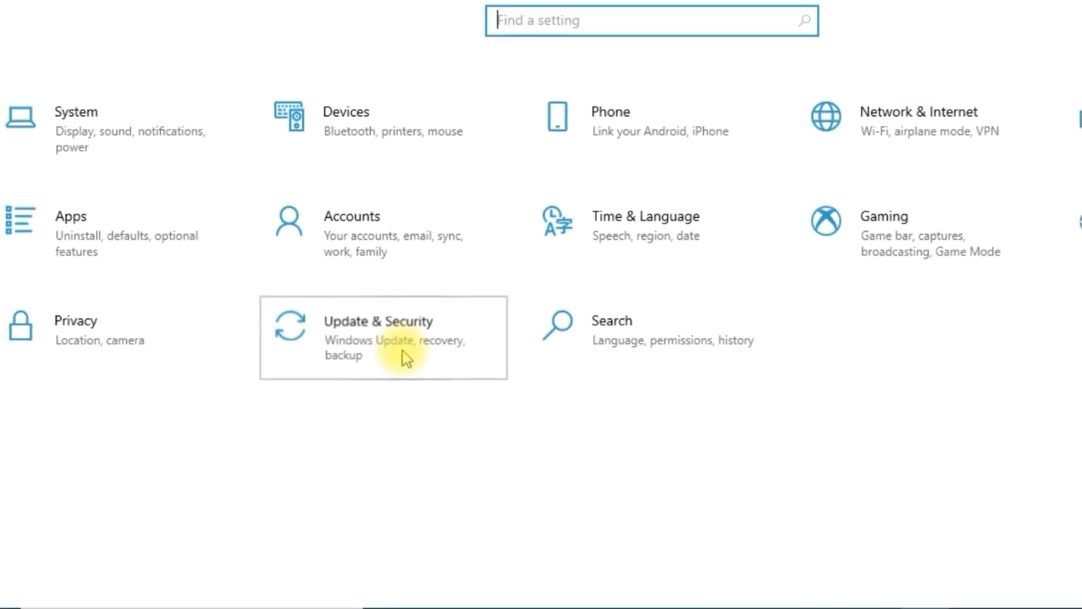
# Review the Windows Update active hours of 8 AM to 5 PM and dismiss the dialog.
pyautogui.click(379, 321)
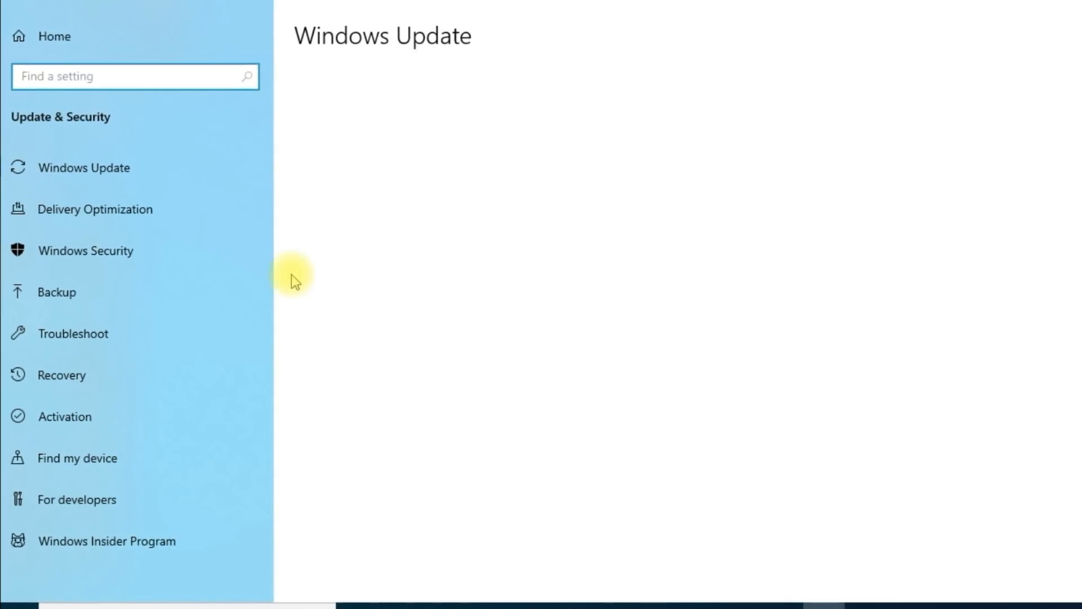
pyautogui.click(83, 168)
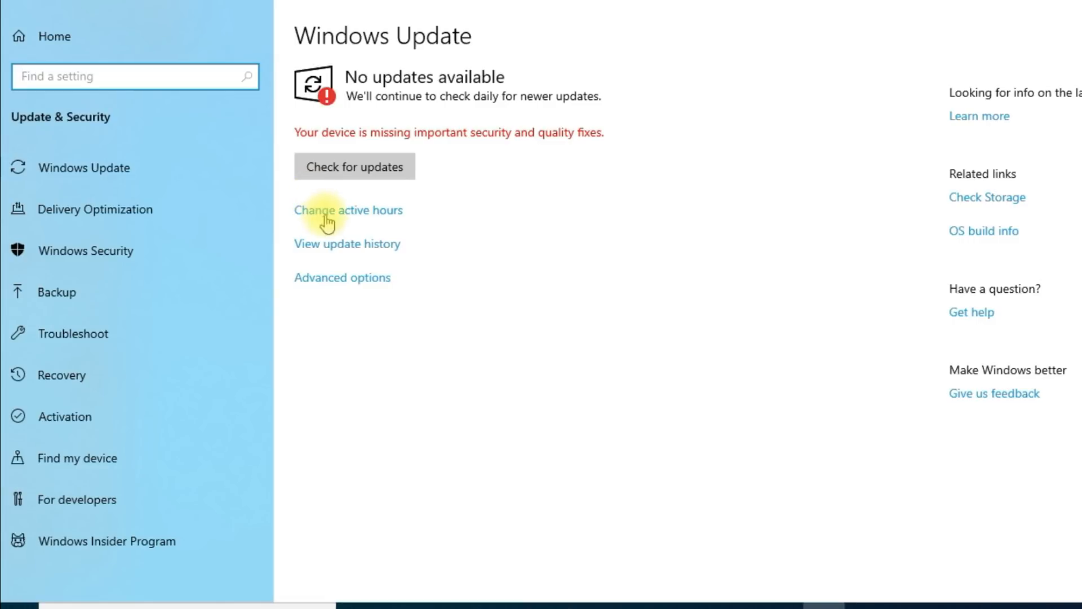
pyautogui.click(348, 210)
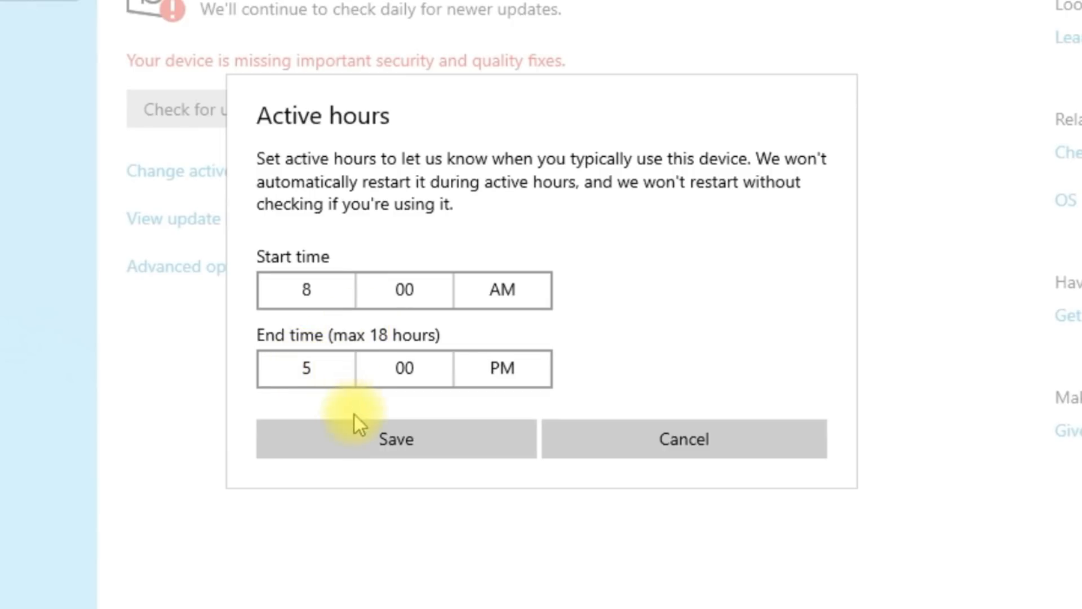
pyautogui.click(396, 438)
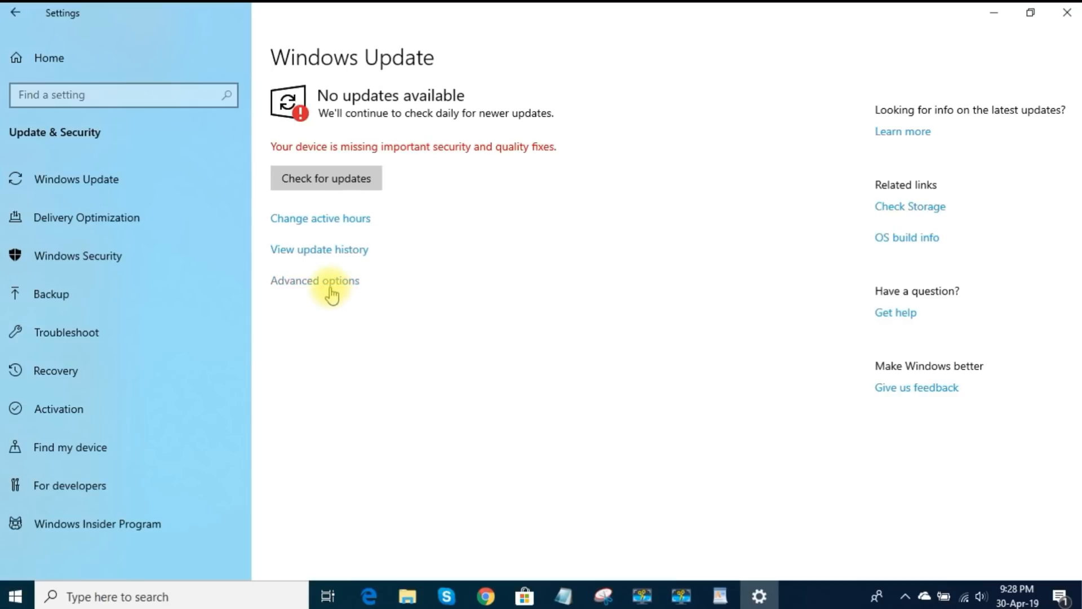
# In Delivery Optimization, toggle Allow downloads from other PCs on and leave it off.
pyautogui.click(315, 281)
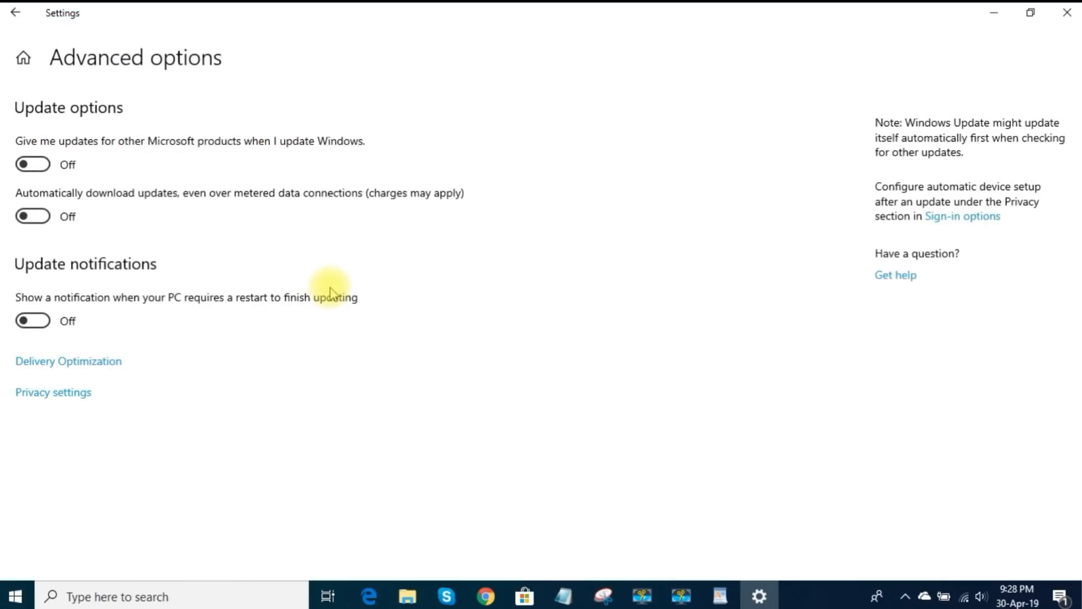
pyautogui.moveTo(97, 374)
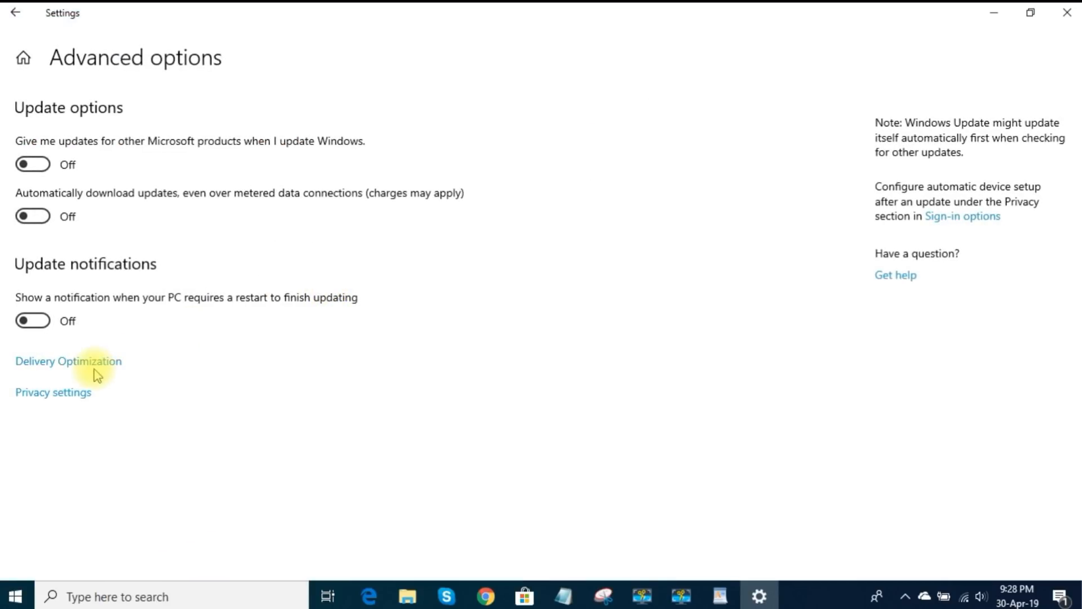
pyautogui.click(68, 361)
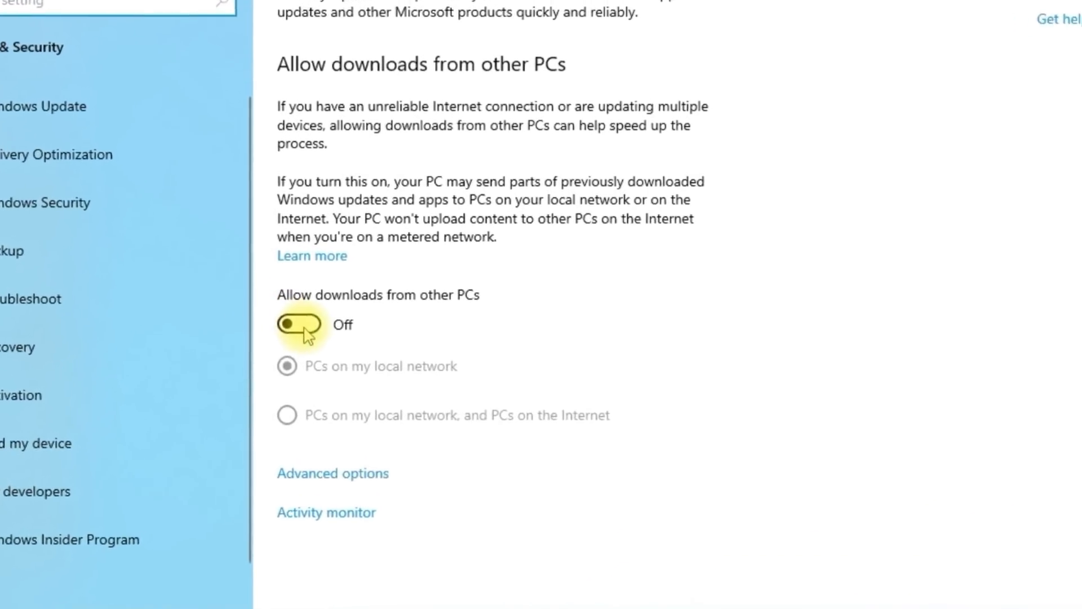
pyautogui.click(296, 324)
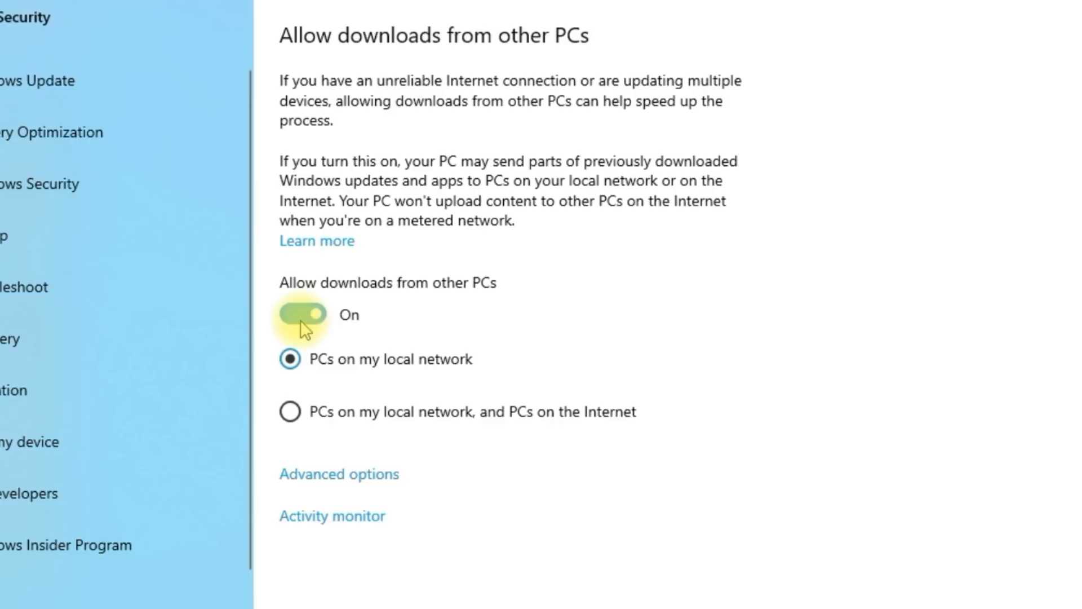
pyautogui.click(302, 314)
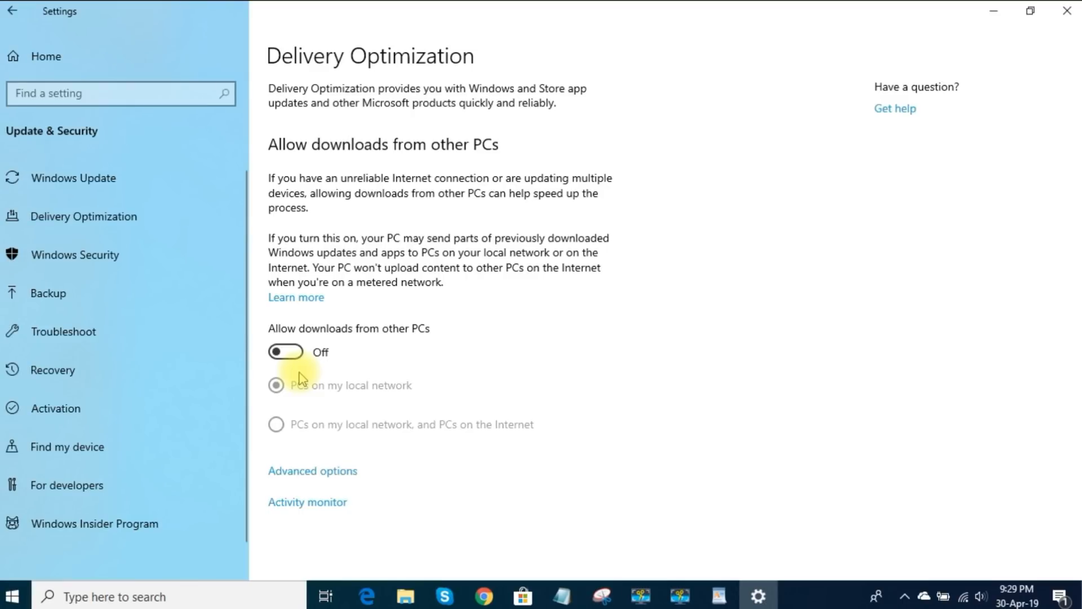
pyautogui.moveTo(296, 381)
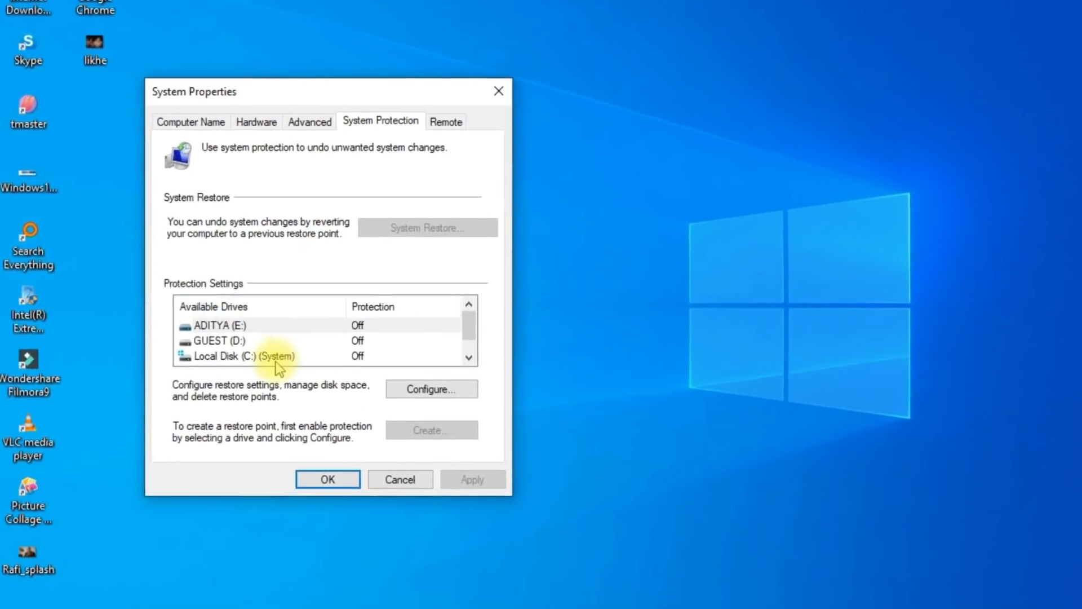
# Turn on system protection for Local Disk (C:) and adjust the Max Usage slider around 0%.
pyautogui.click(275, 355)
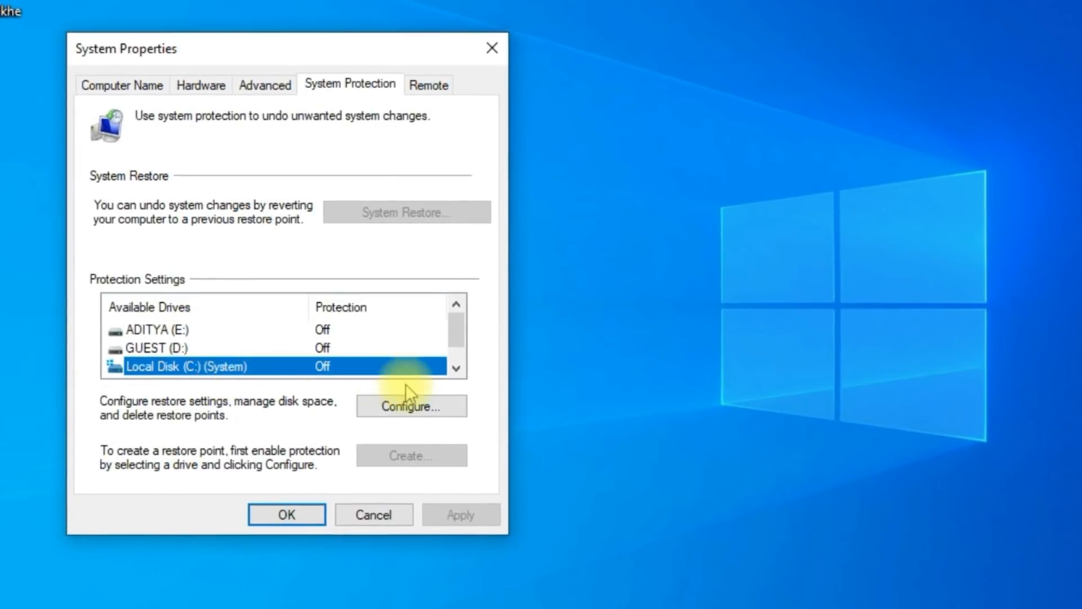
pyautogui.click(410, 406)
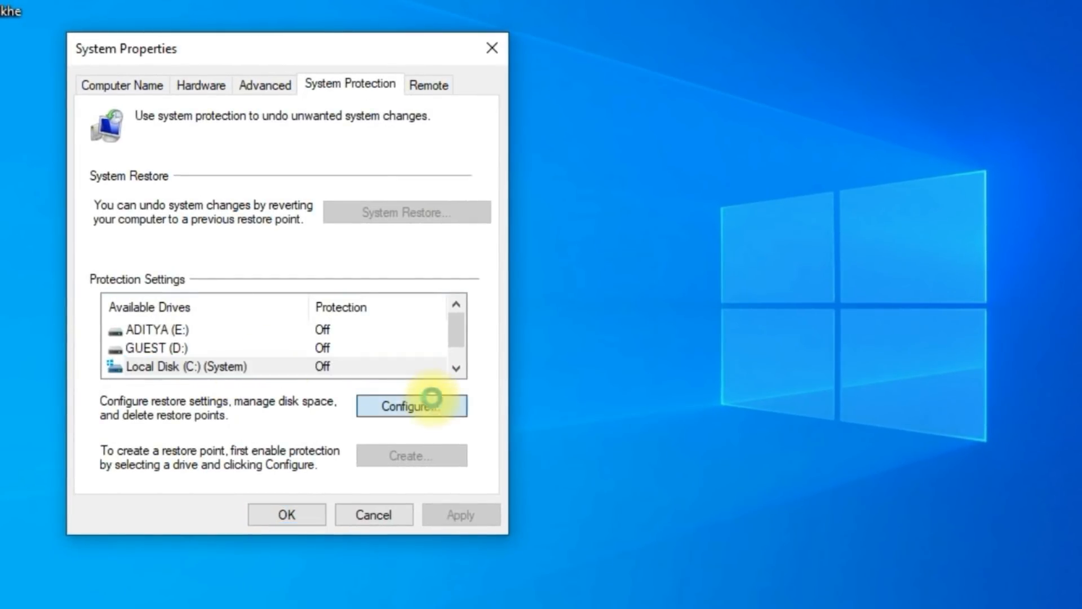
pyautogui.click(411, 406)
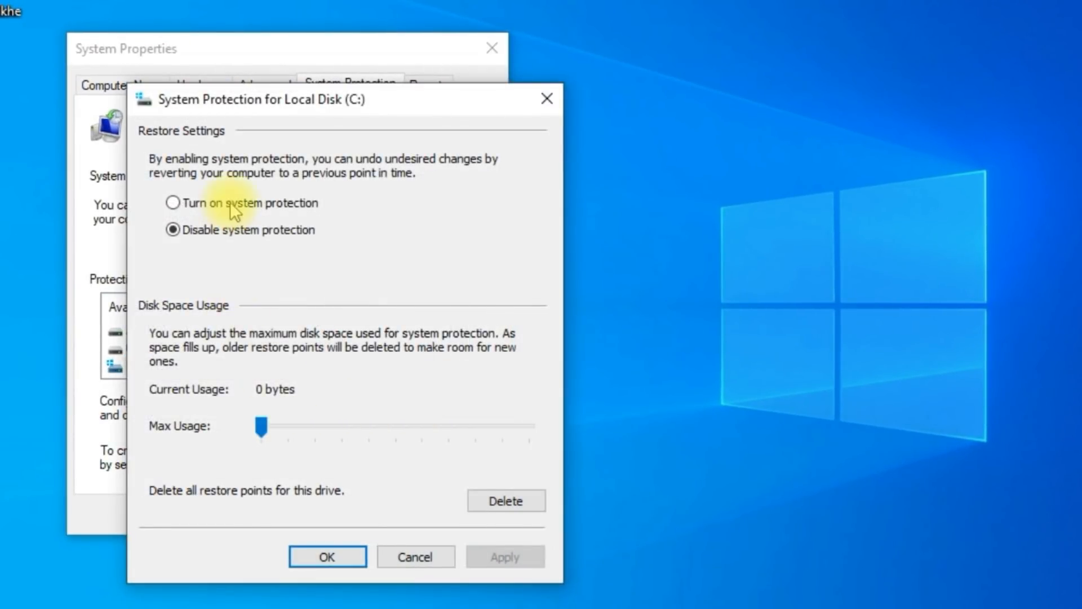
pyautogui.click(173, 203)
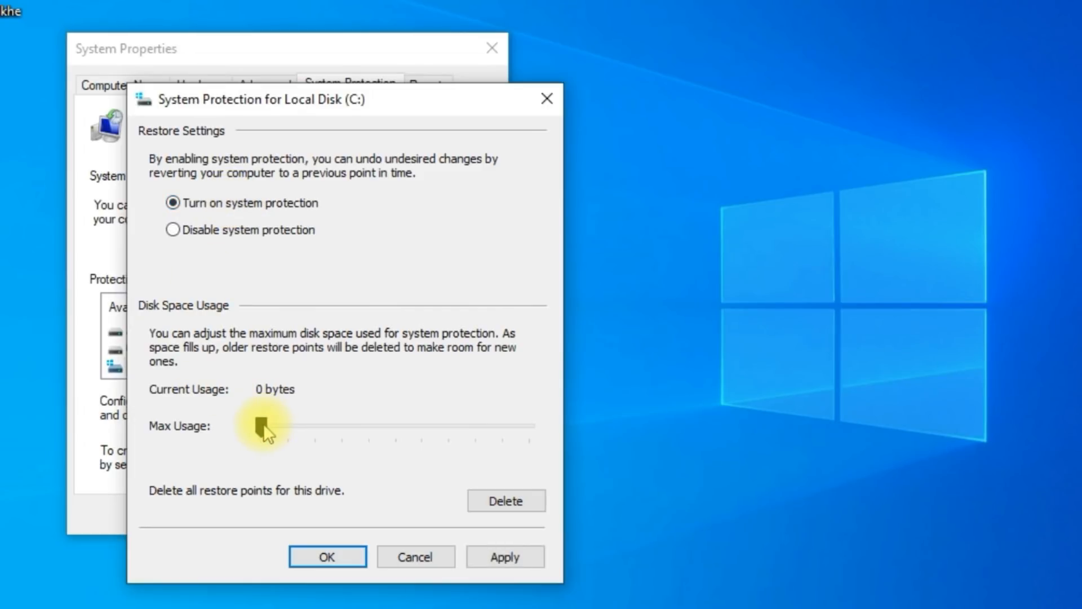
pyautogui.moveTo(266, 424); pyautogui.dragTo(306, 424)
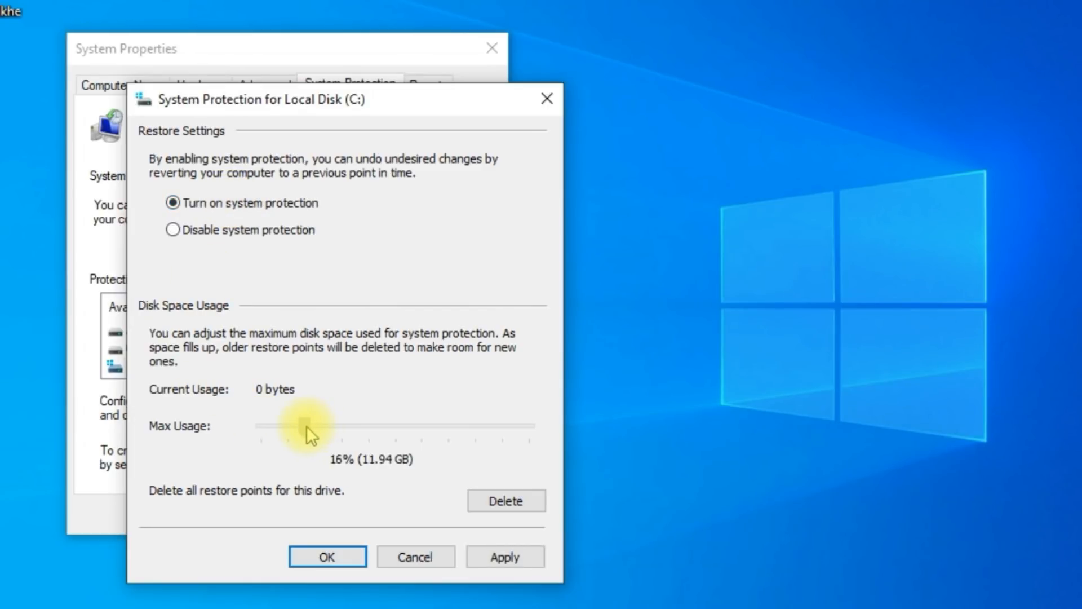
pyautogui.moveTo(306, 426); pyautogui.dragTo(261, 429)
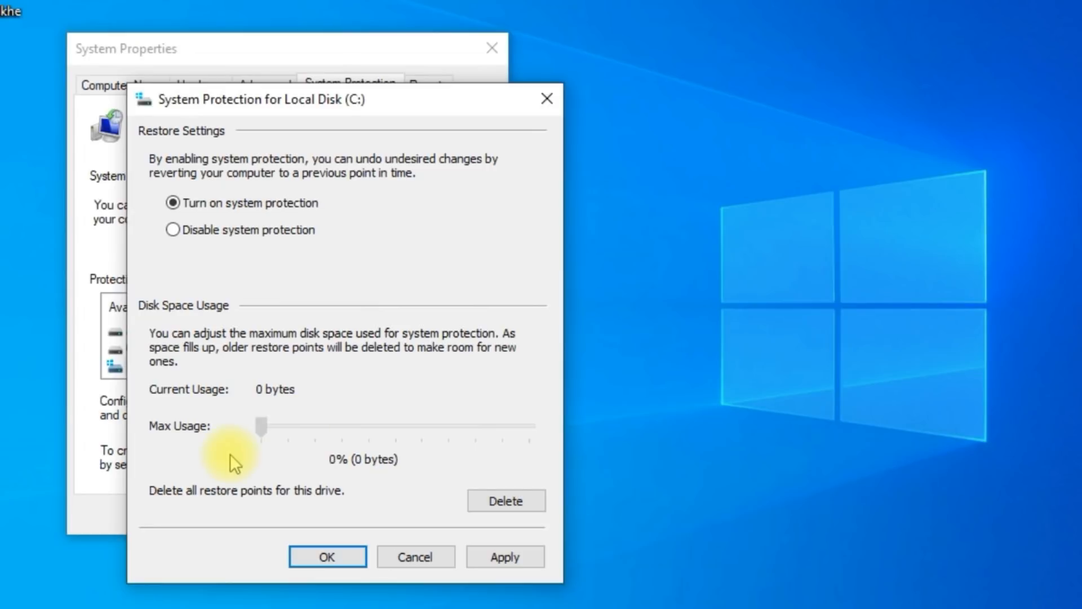
pyautogui.moveTo(261, 426); pyautogui.dragTo(288, 426)
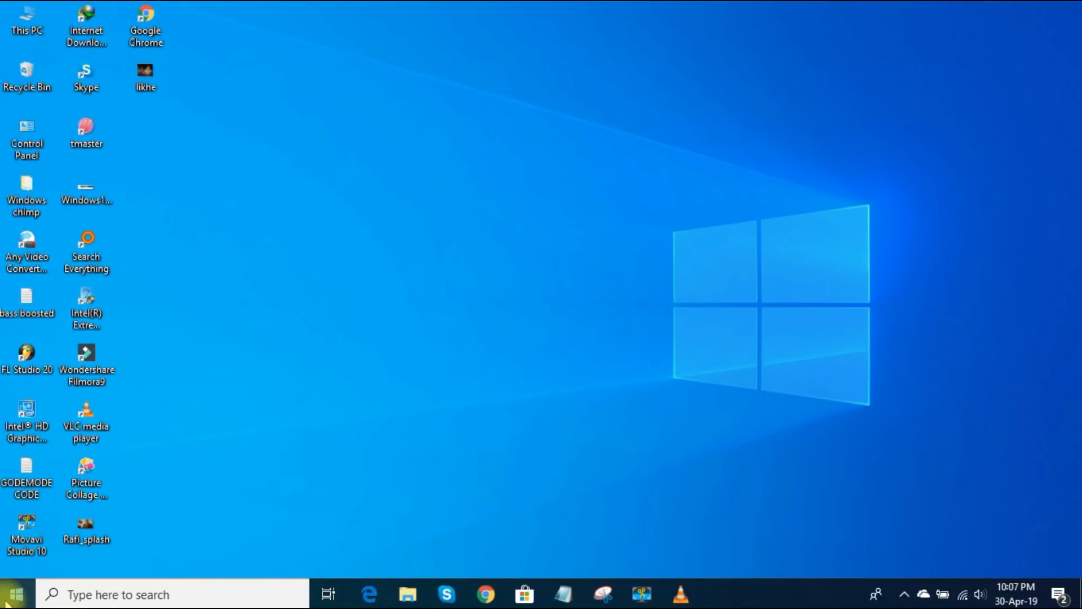
# In Default apps, set Google Chrome as the web browser and close Settings.
pyautogui.click(15, 594)
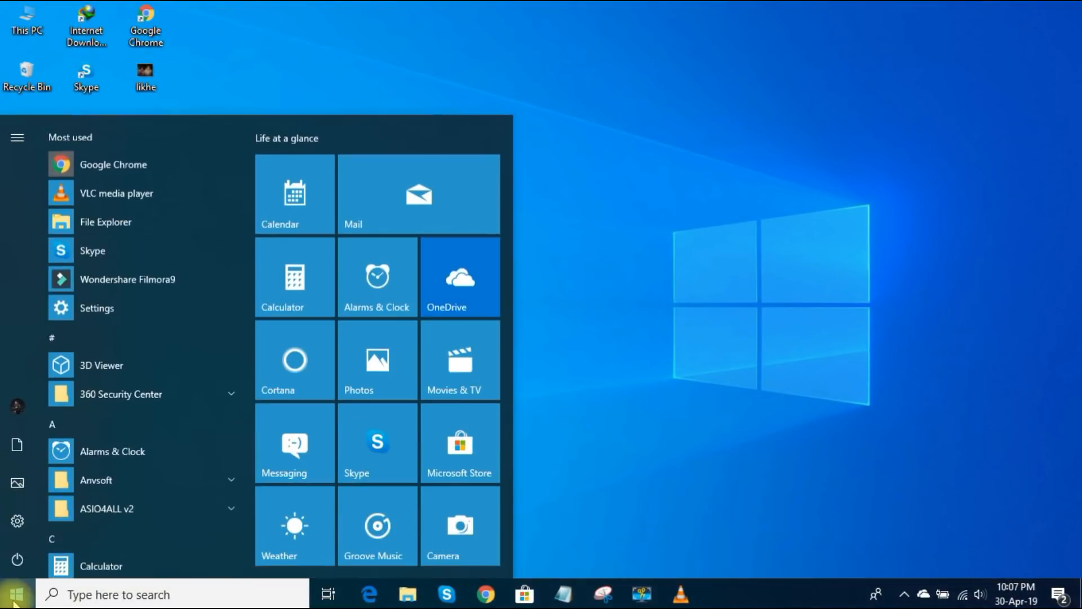
pyautogui.click(97, 308)
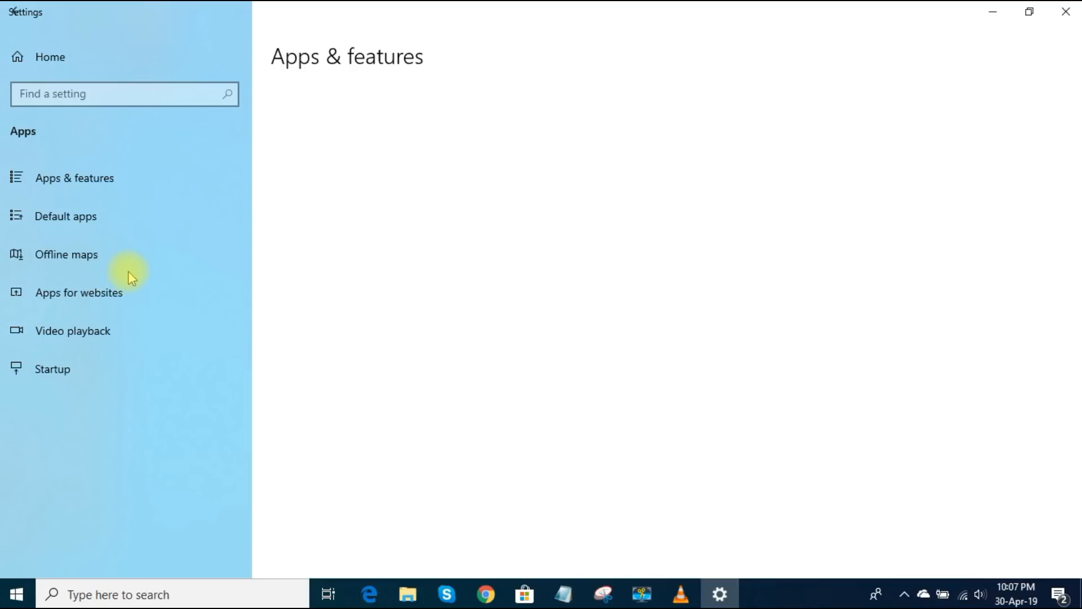
pyautogui.click(66, 215)
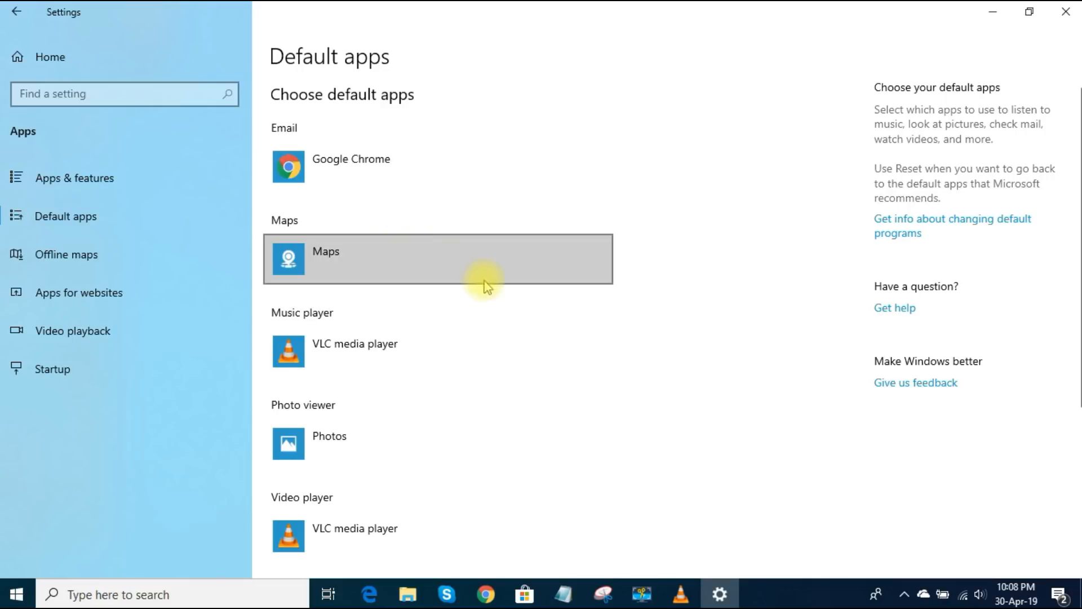
pyautogui.scroll(-3)
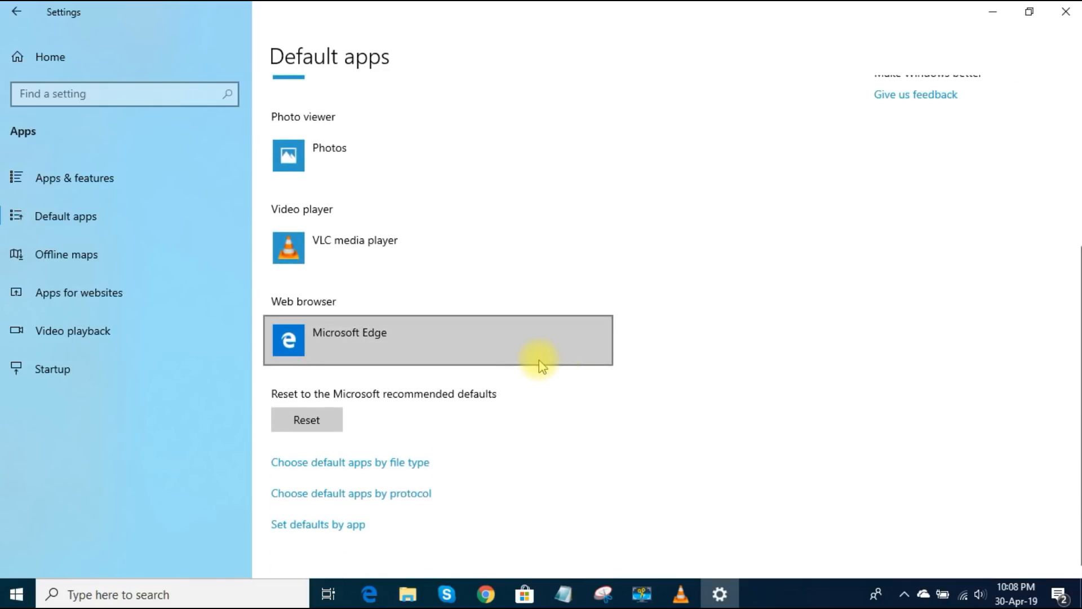
pyautogui.moveTo(358, 342)
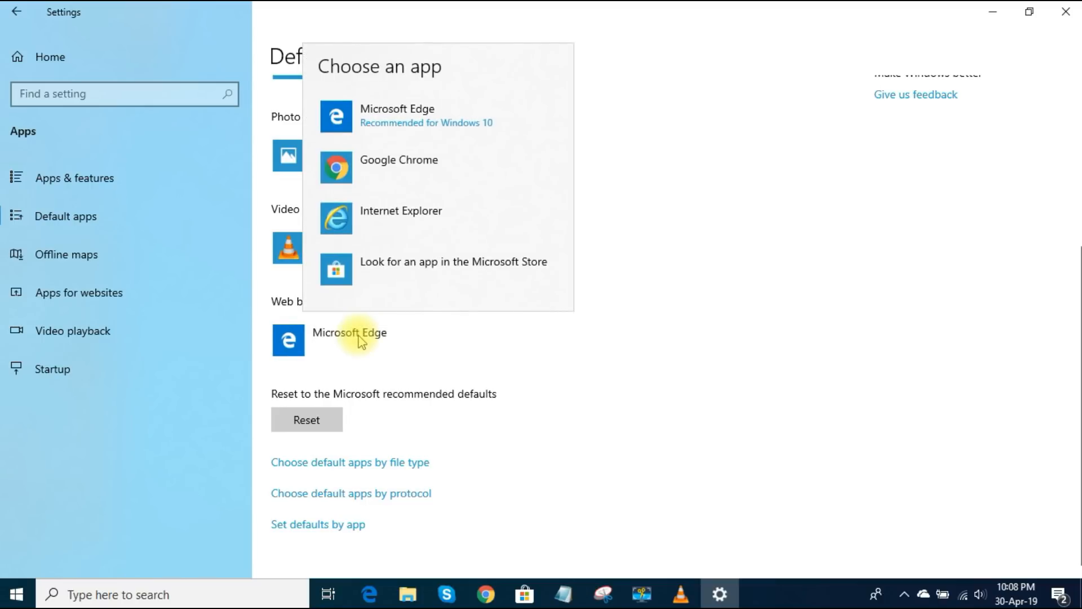
pyautogui.moveTo(398, 167)
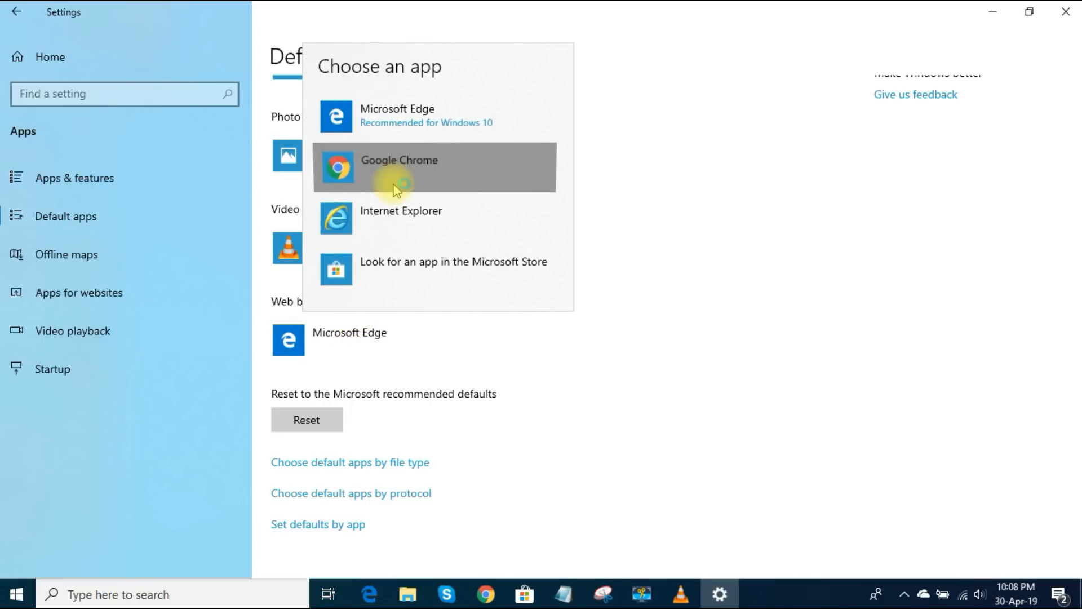
pyautogui.click(399, 167)
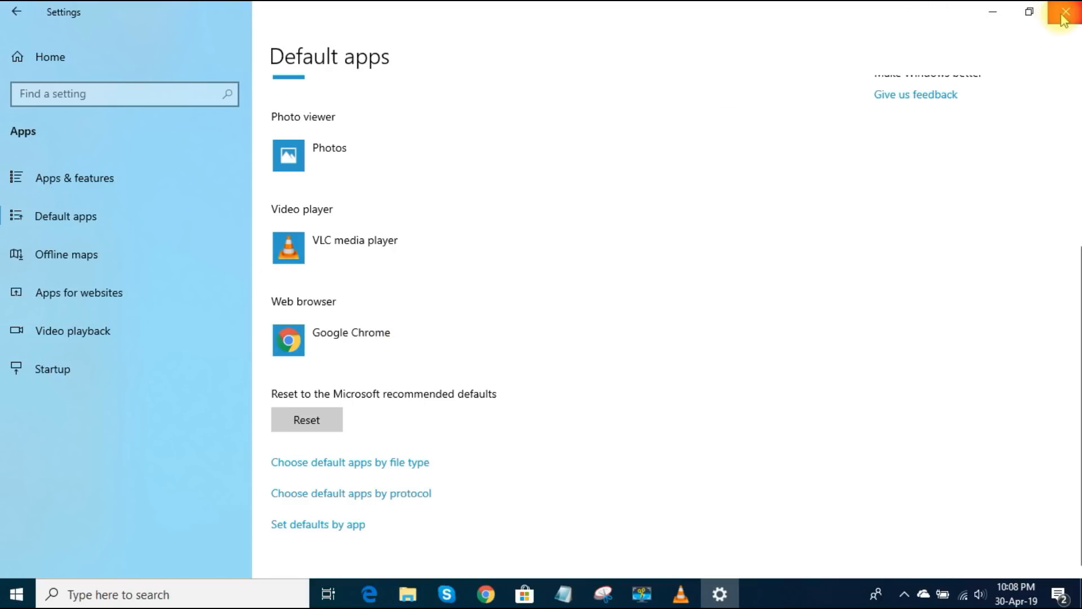
pyautogui.click(1069, 11)
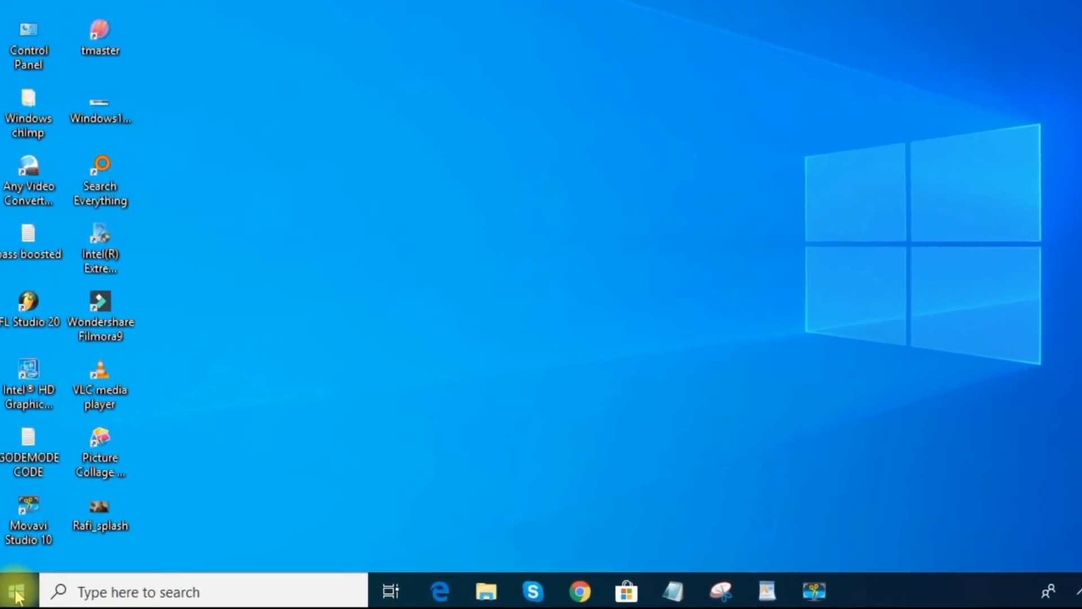
# Review the Sign-in options page under Accounts, including its Privacy section.
pyautogui.click(14, 592)
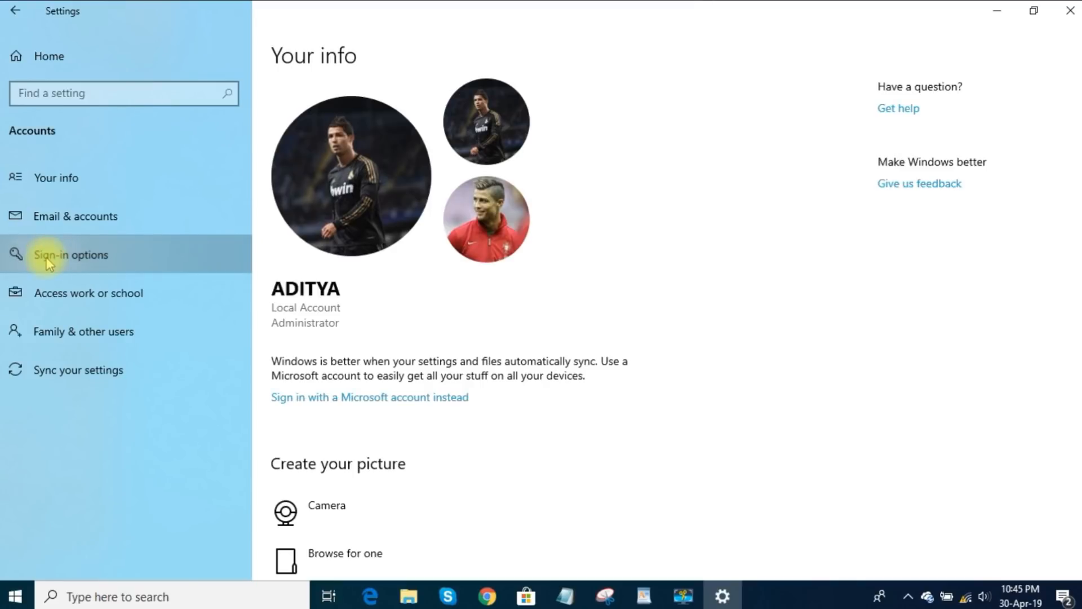
pyautogui.click(71, 254)
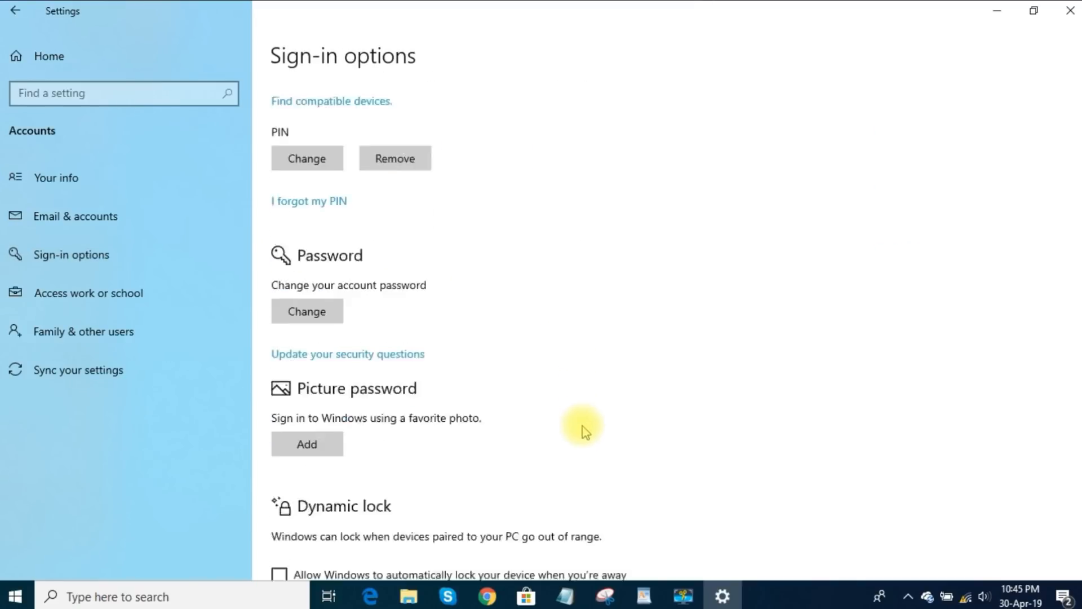
pyautogui.scroll(-3)
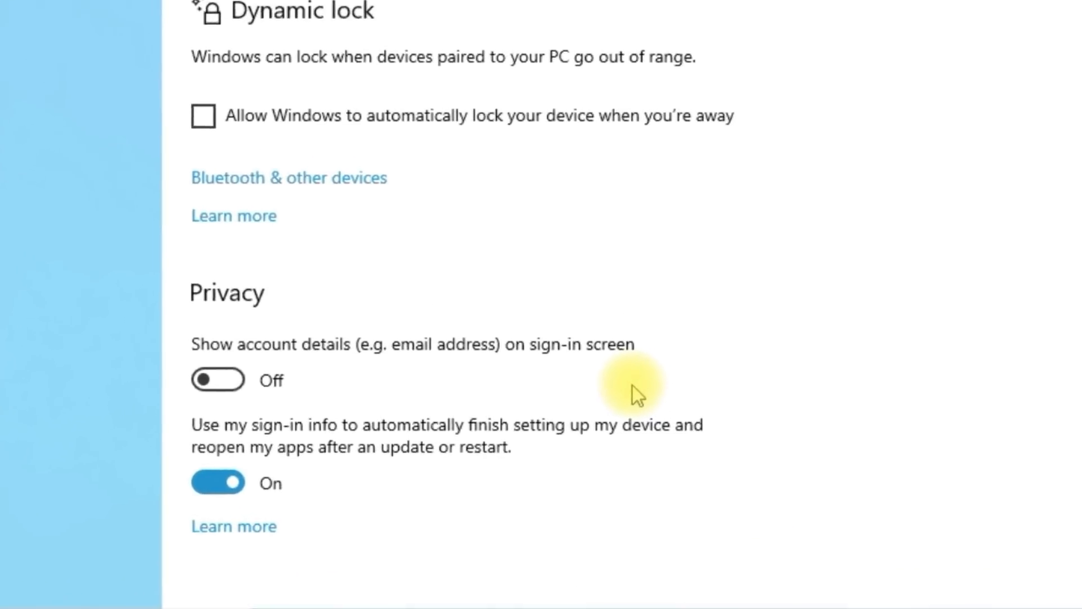
pyautogui.scroll(-3)
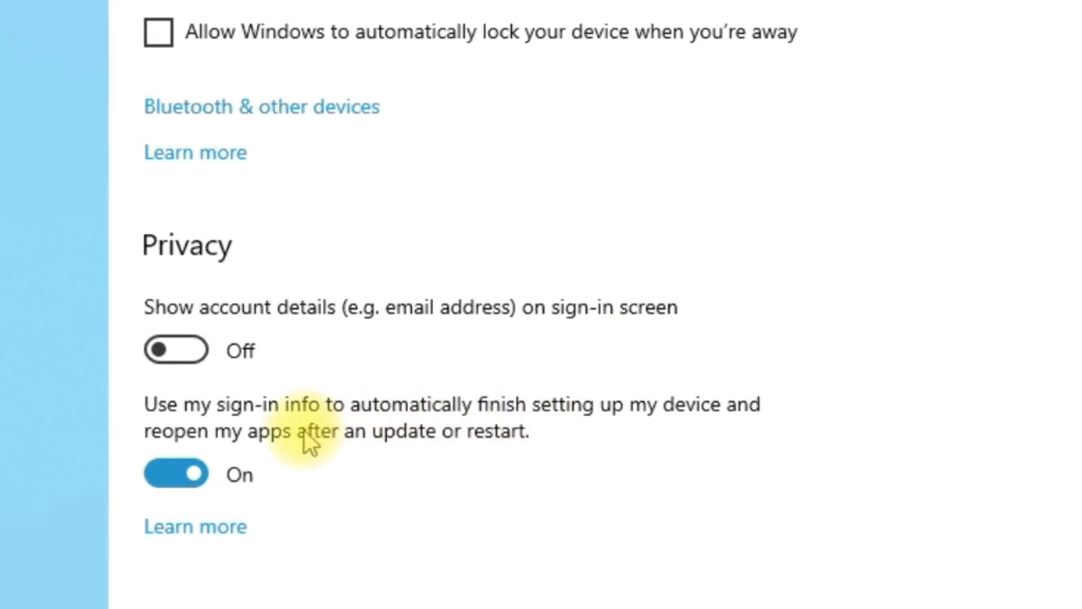
pyautogui.click(176, 475)
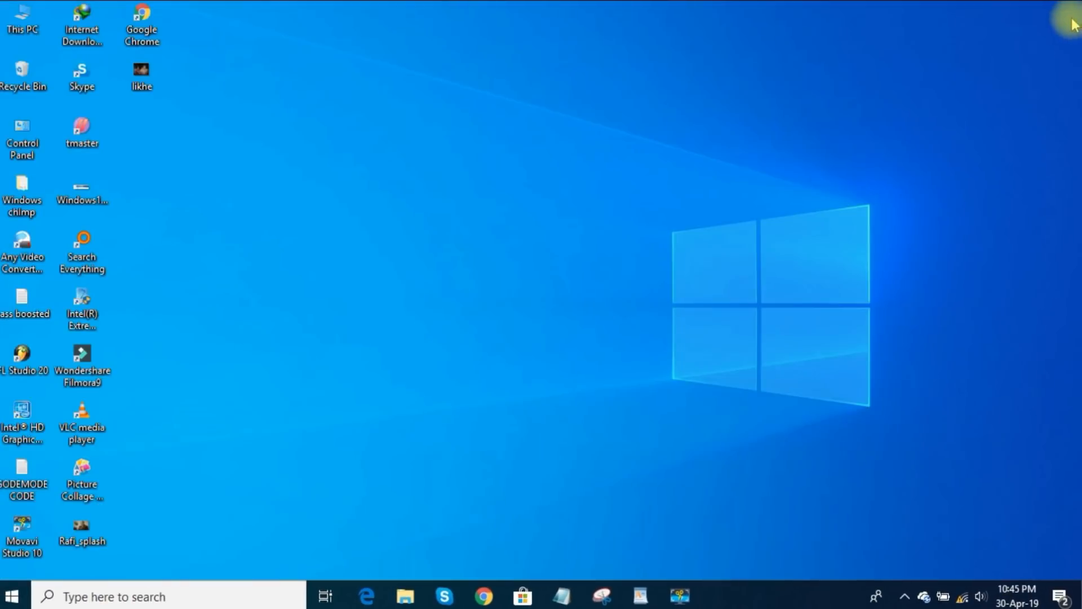
pyautogui.moveTo(606, 263)
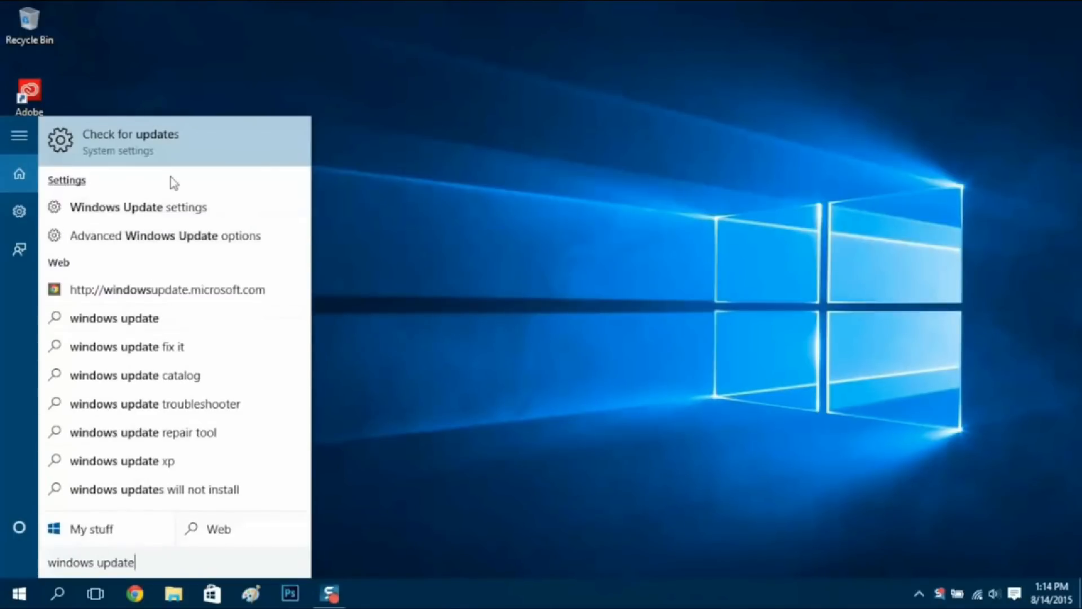
pyautogui.moveTo(156, 236)
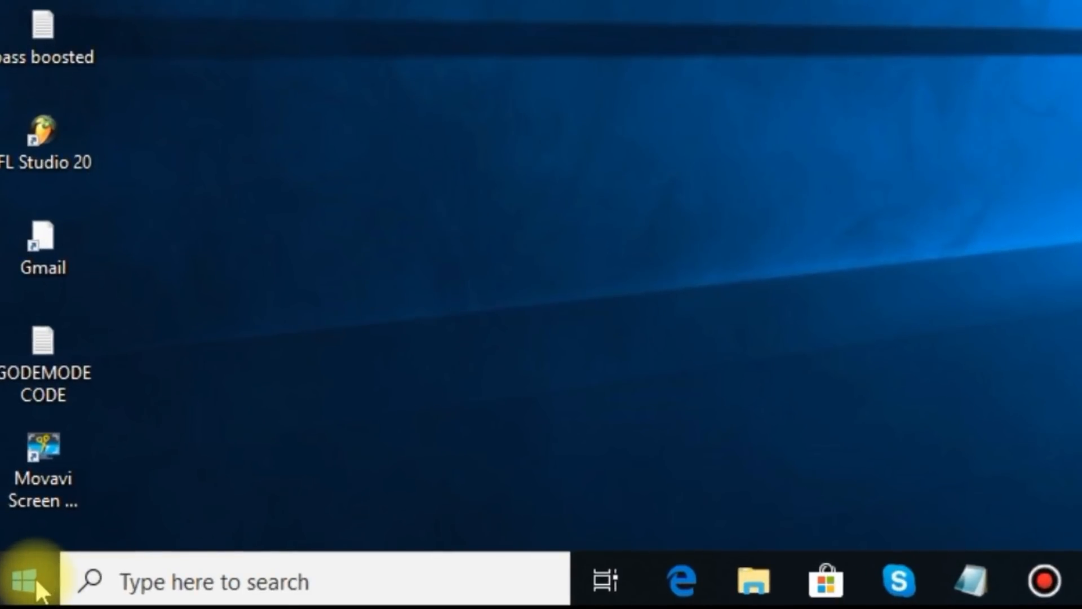
# Search regedit from Start and launch the Registry Editor.
pyautogui.click(26, 581)
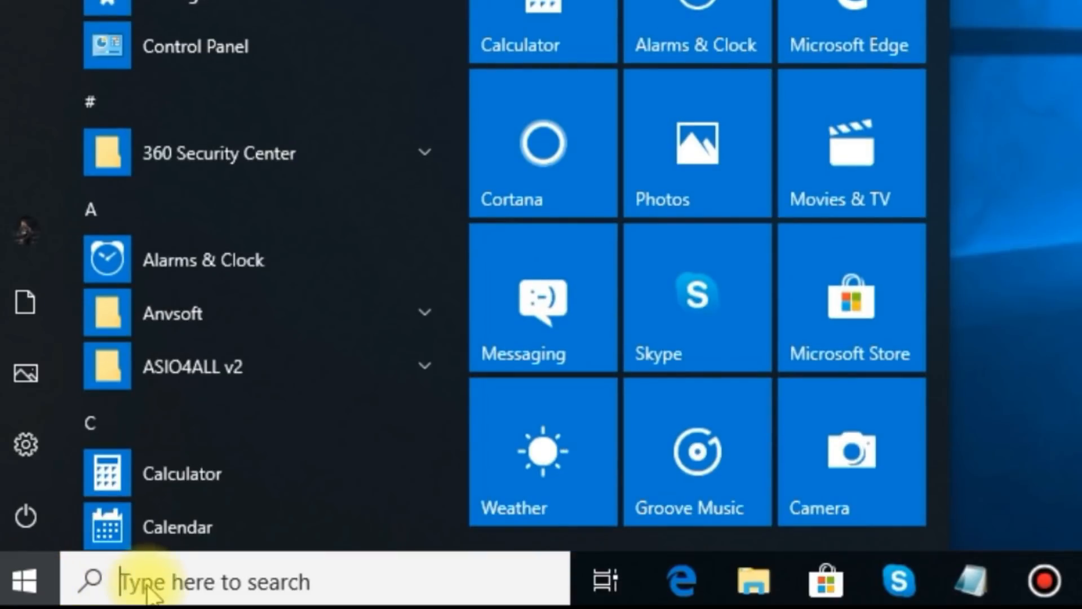
pyautogui.write('regedit')
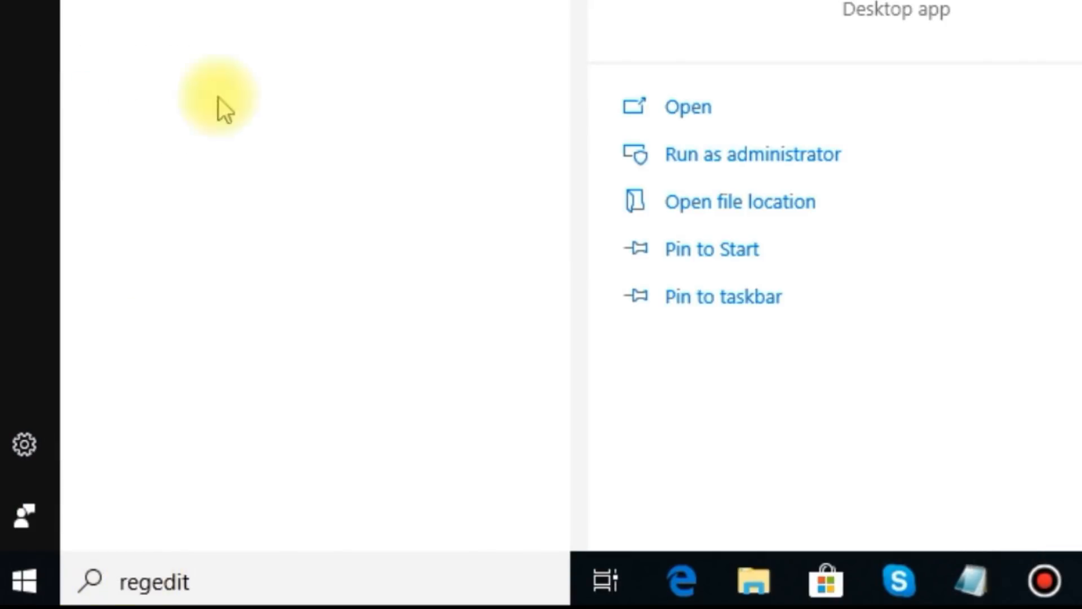
pyautogui.click(686, 106)
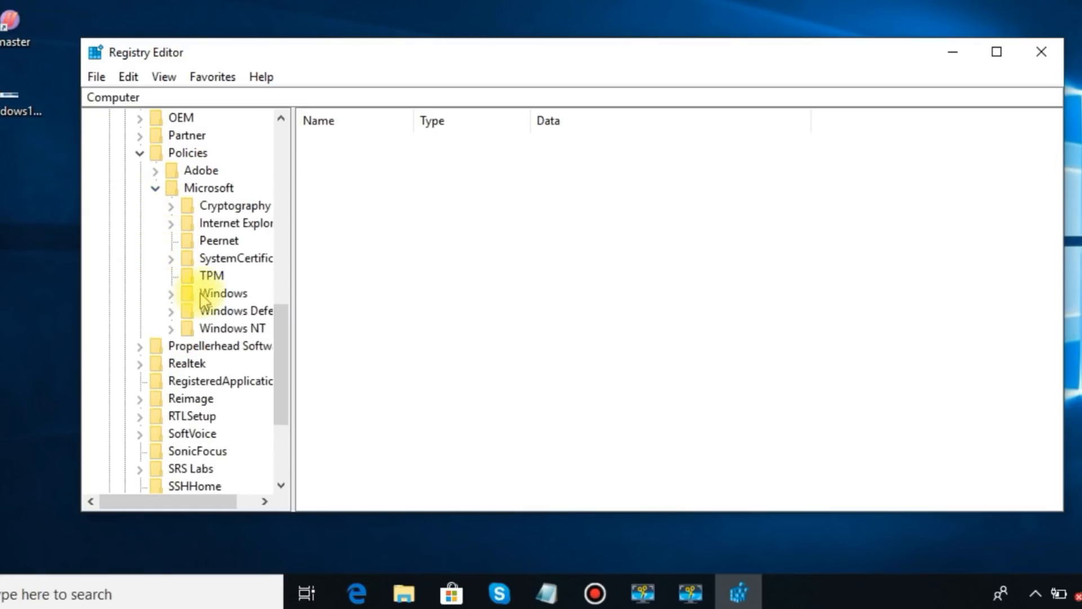
# Create a new key named 'Windows search' under Policies\Microsoft\Windows.
pyautogui.rightClick(224, 293)
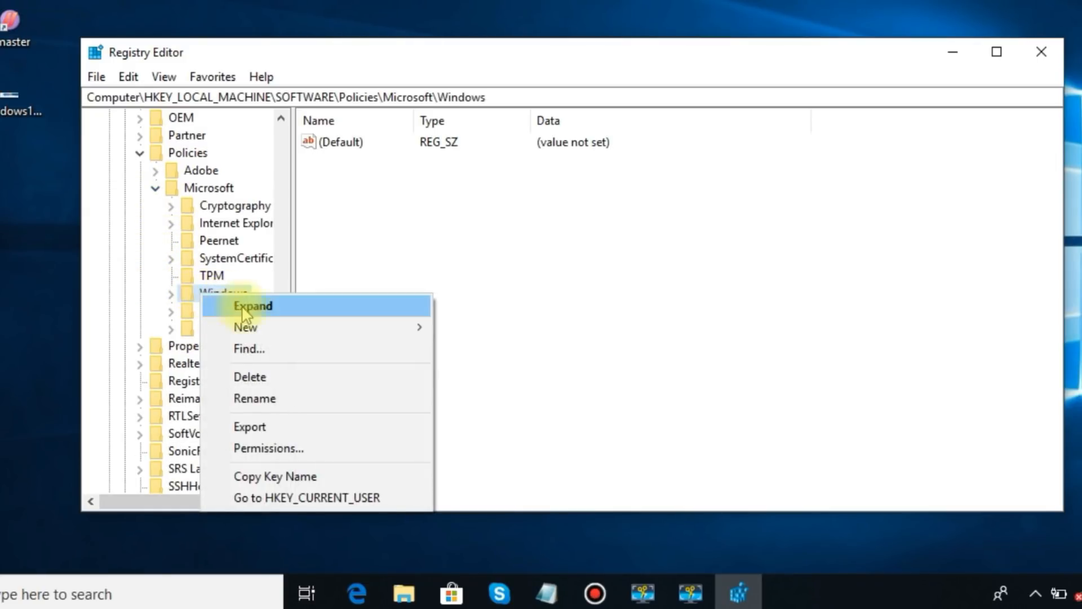
pyautogui.moveTo(245, 327)
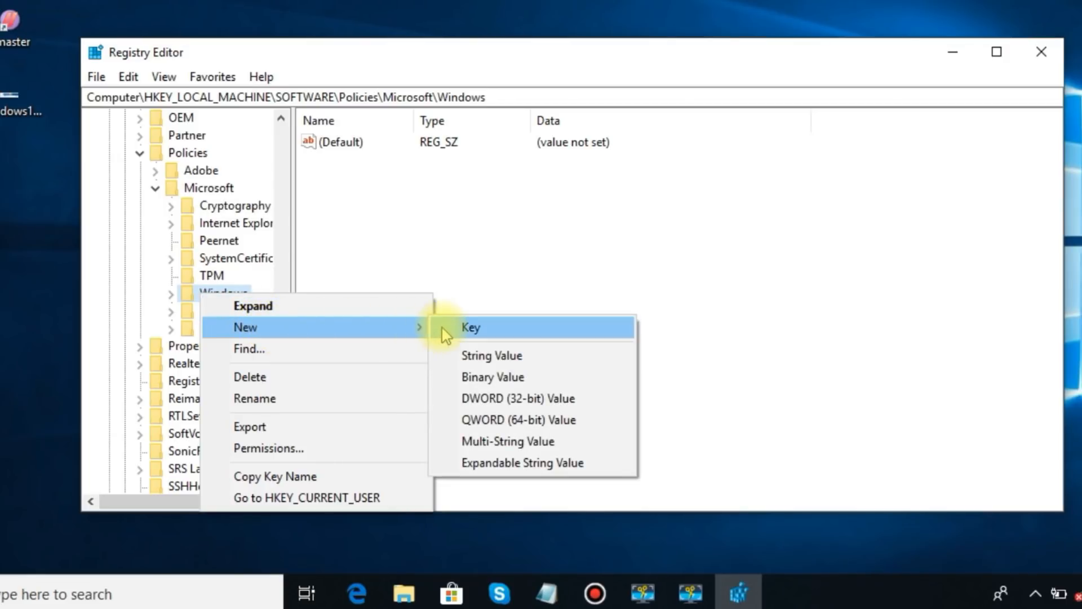
pyautogui.click(472, 327)
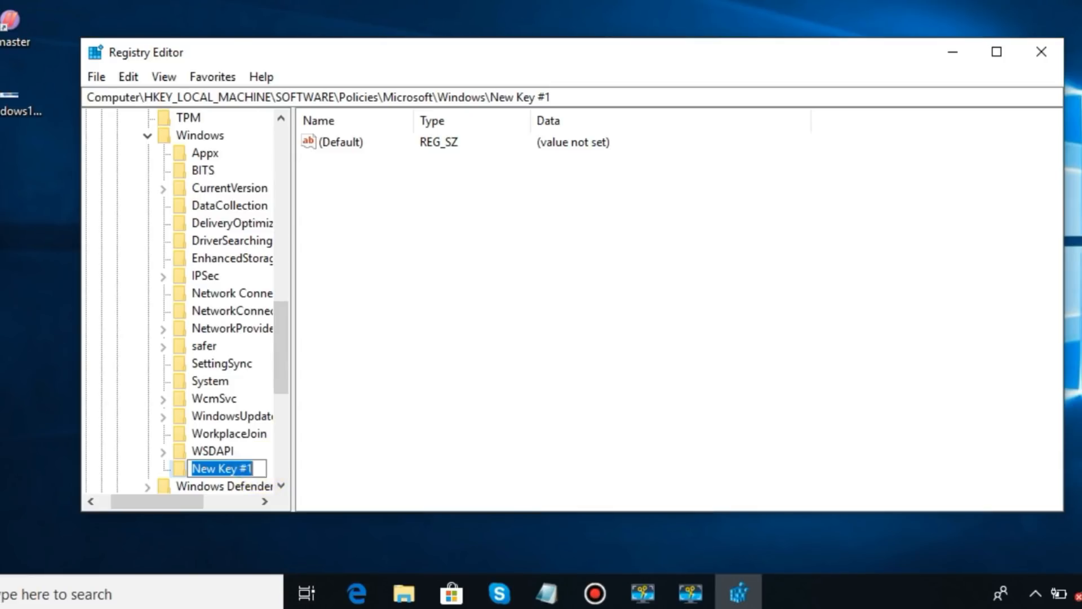
pyautogui.write('Windows search')
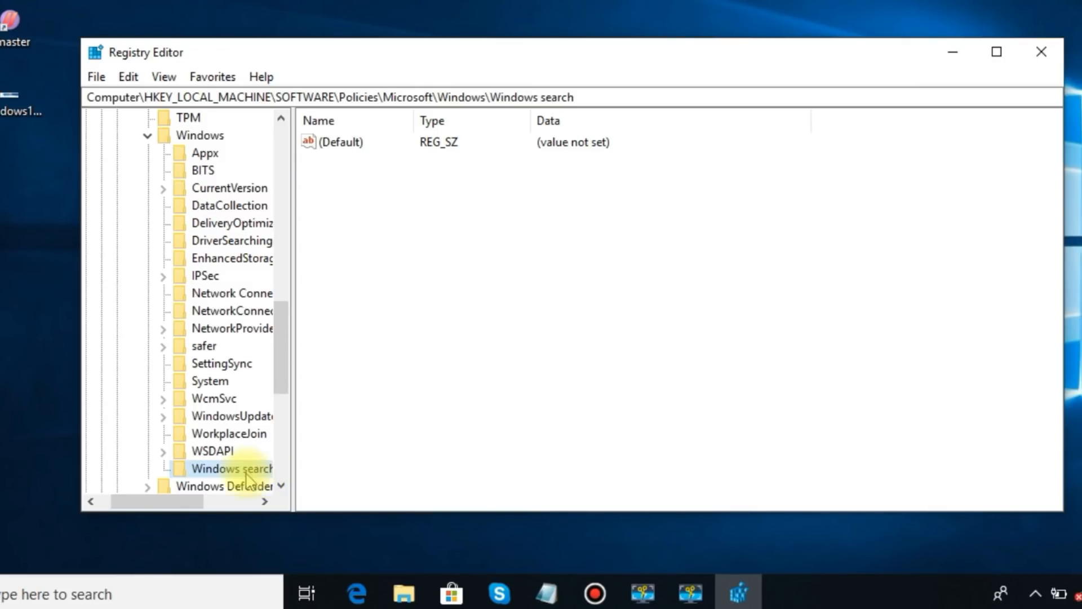
pyautogui.rightClick(231, 467)
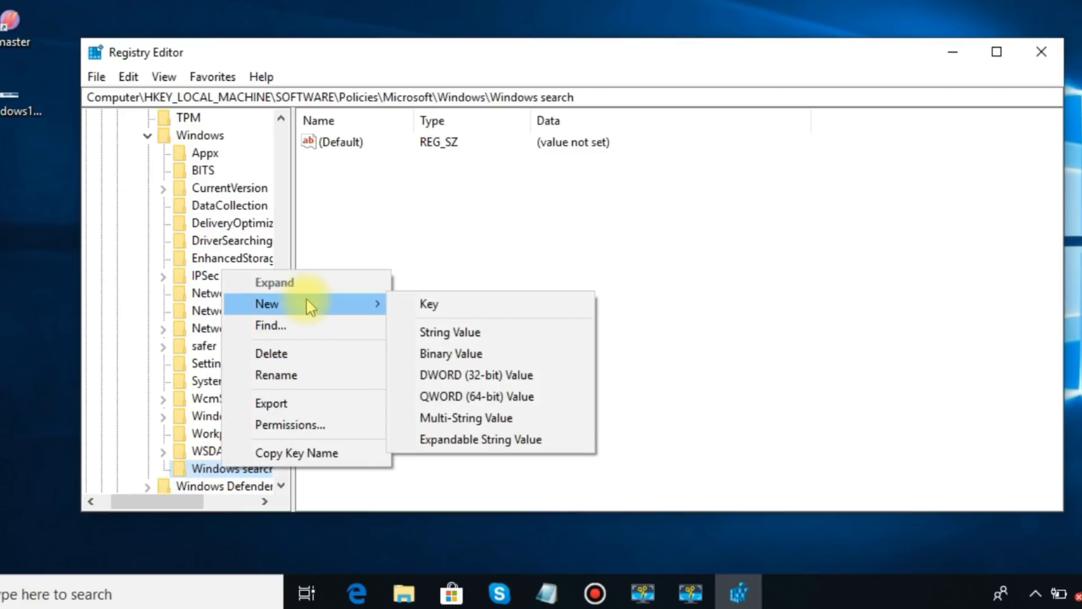
# Add a DWORD (32-bit) value named Allowcortana with data 0 in Windows search.
pyautogui.click(475, 374)
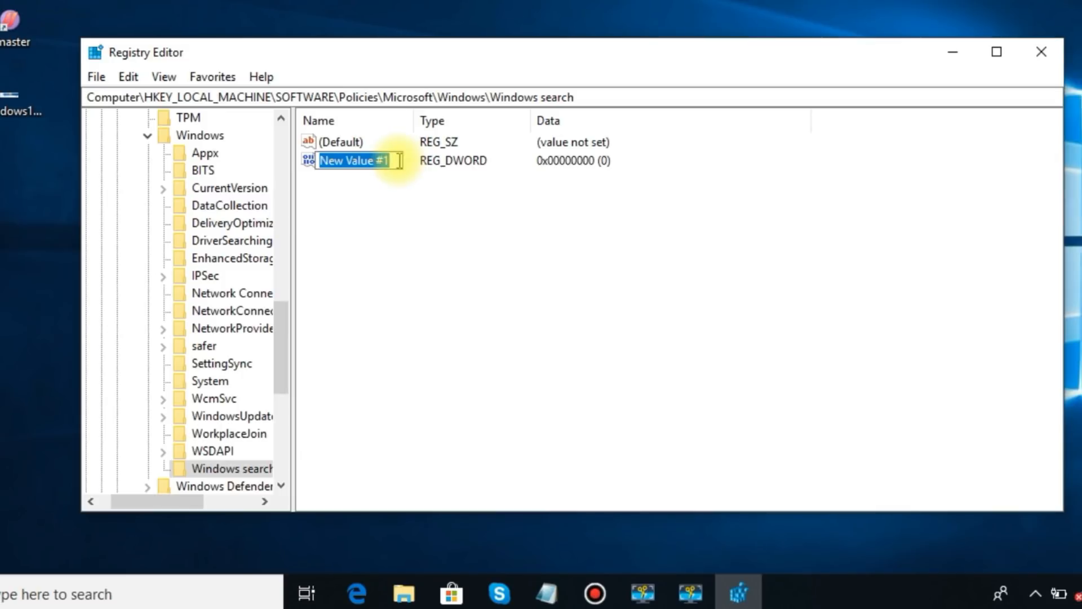
pyautogui.write('All')
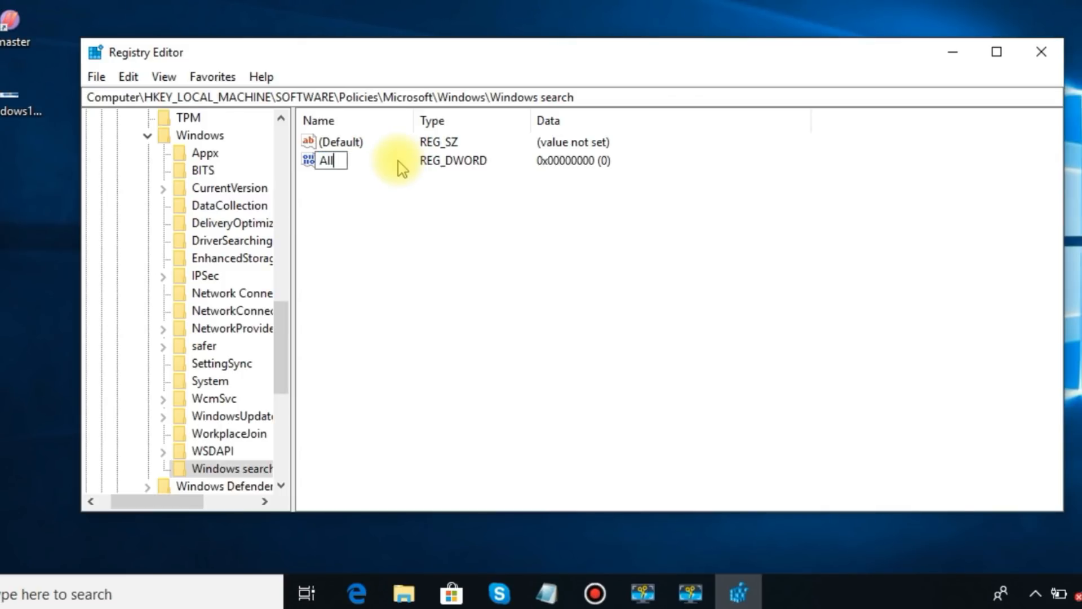
pyautogui.write('ow')
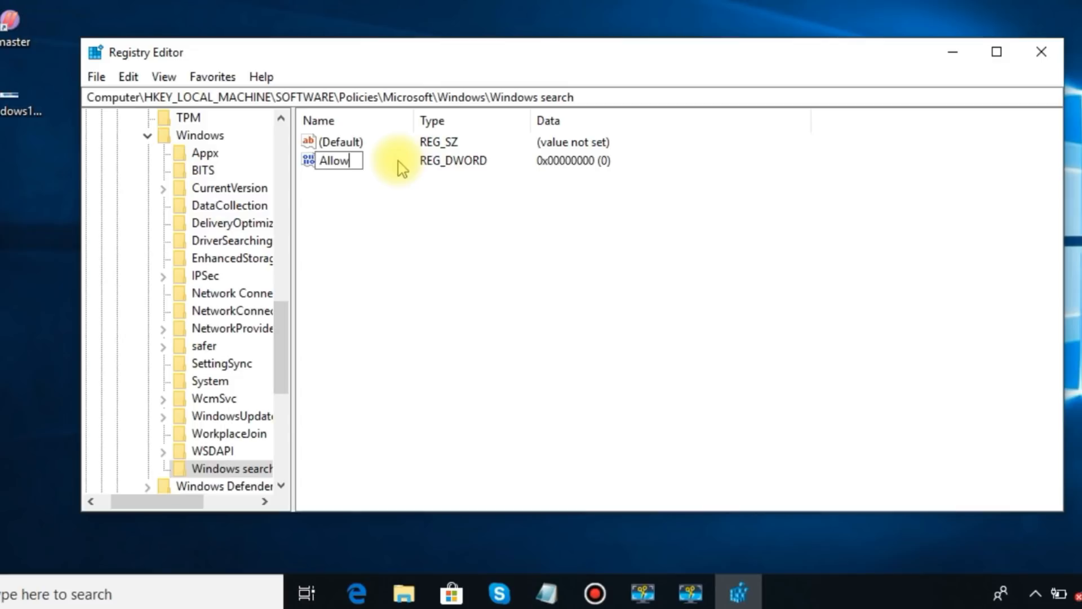
pyautogui.write('cortana')
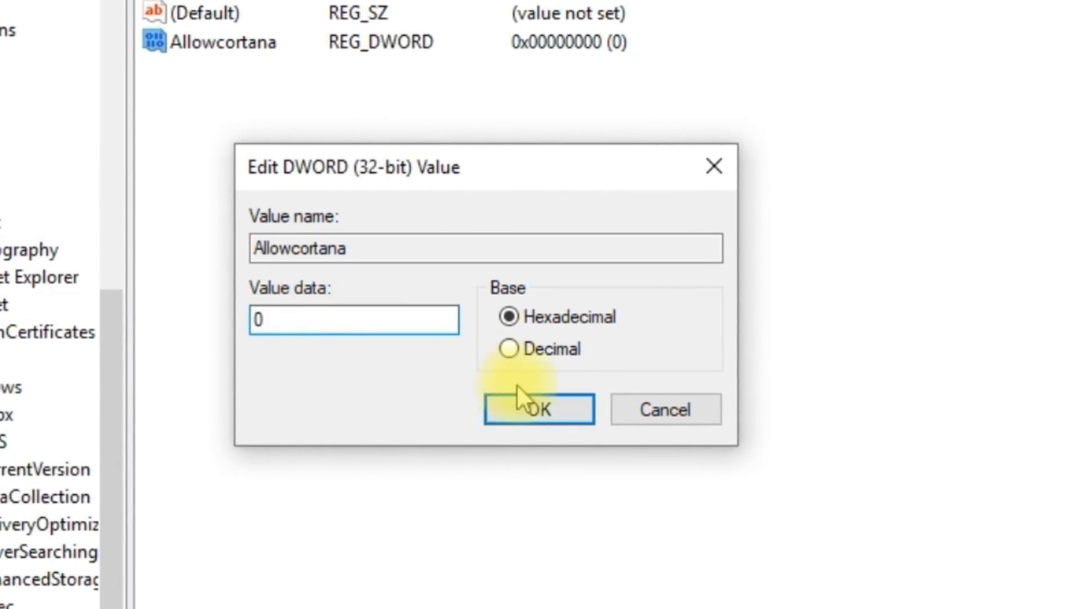
pyautogui.click(538, 408)
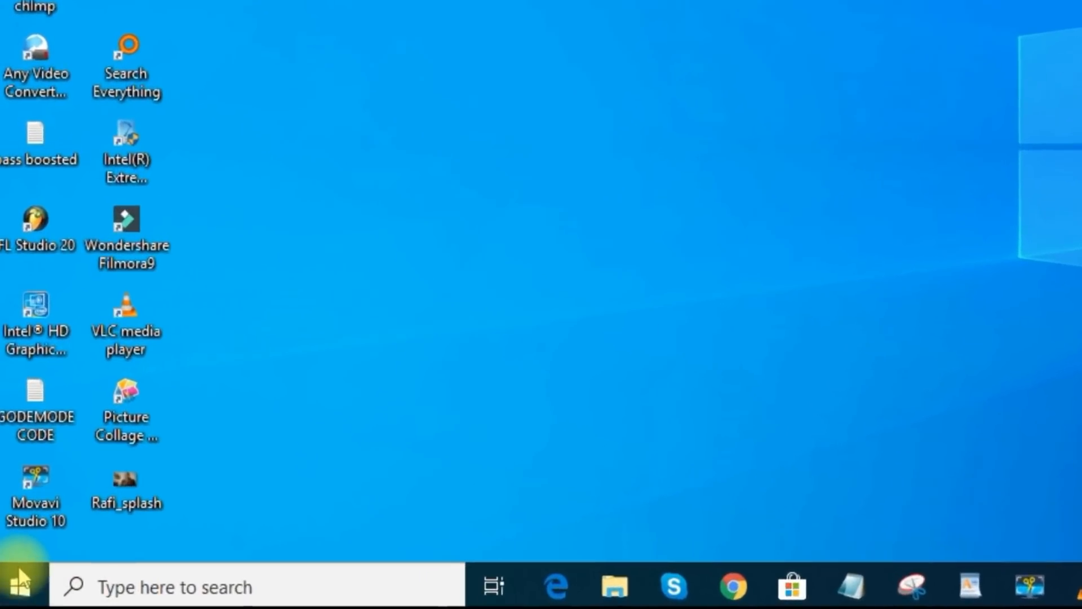
# Bring up the Start menu after the registry change.
pyautogui.click(20, 586)
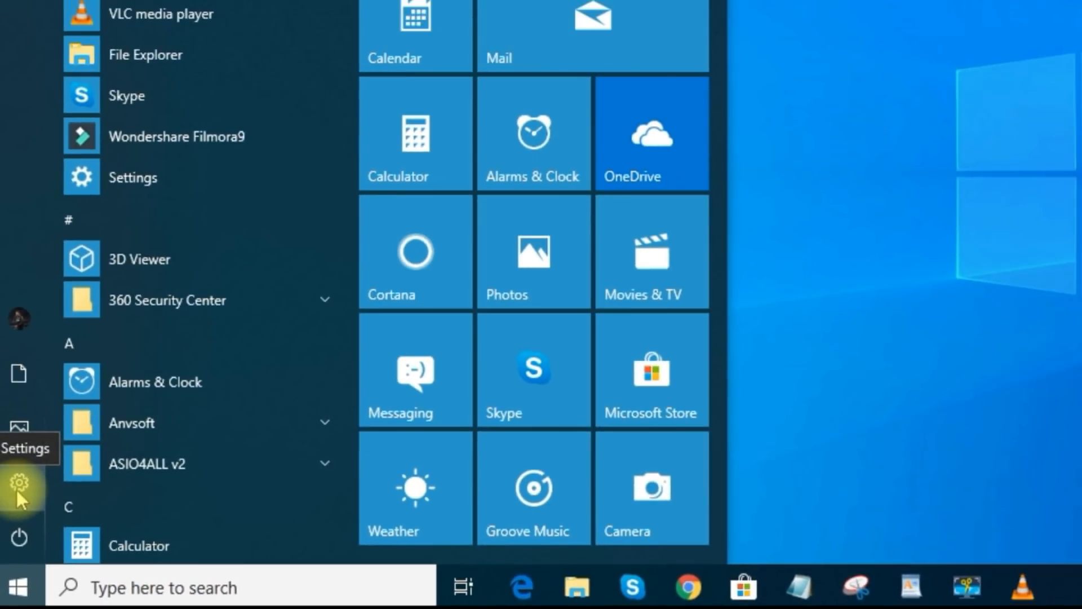
# Switch off suggested content in Settings on the Privacy > General page so all four options are off.
pyautogui.click(19, 481)
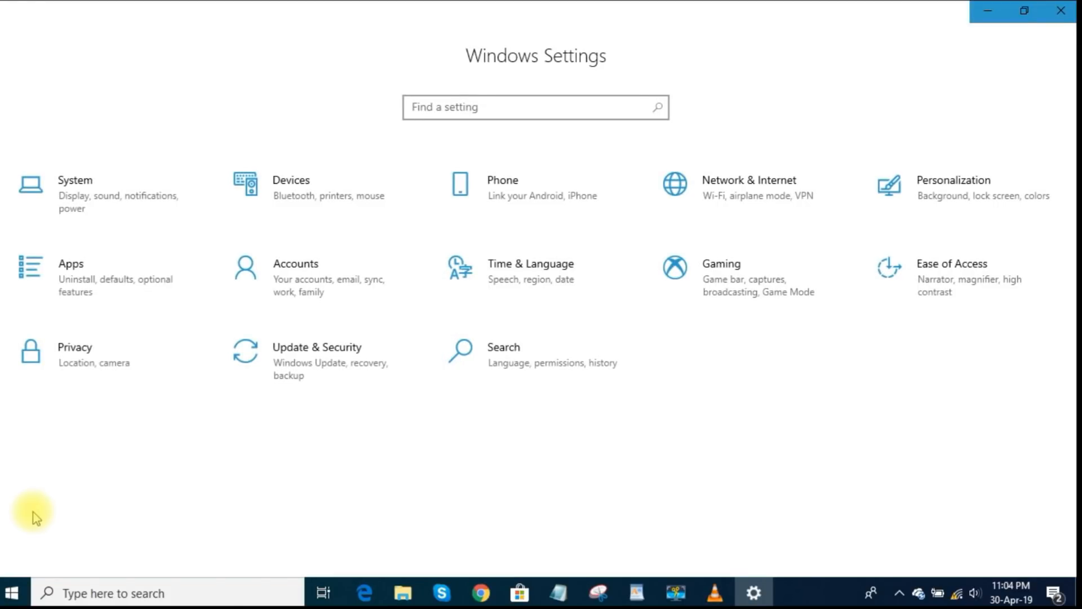
pyautogui.click(75, 346)
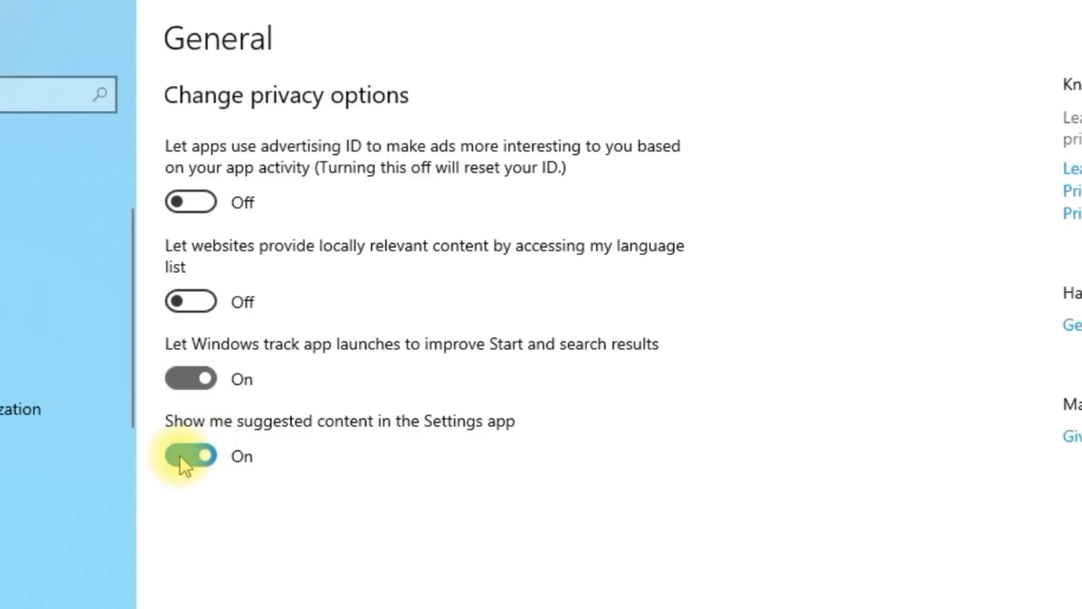
pyautogui.click(190, 455)
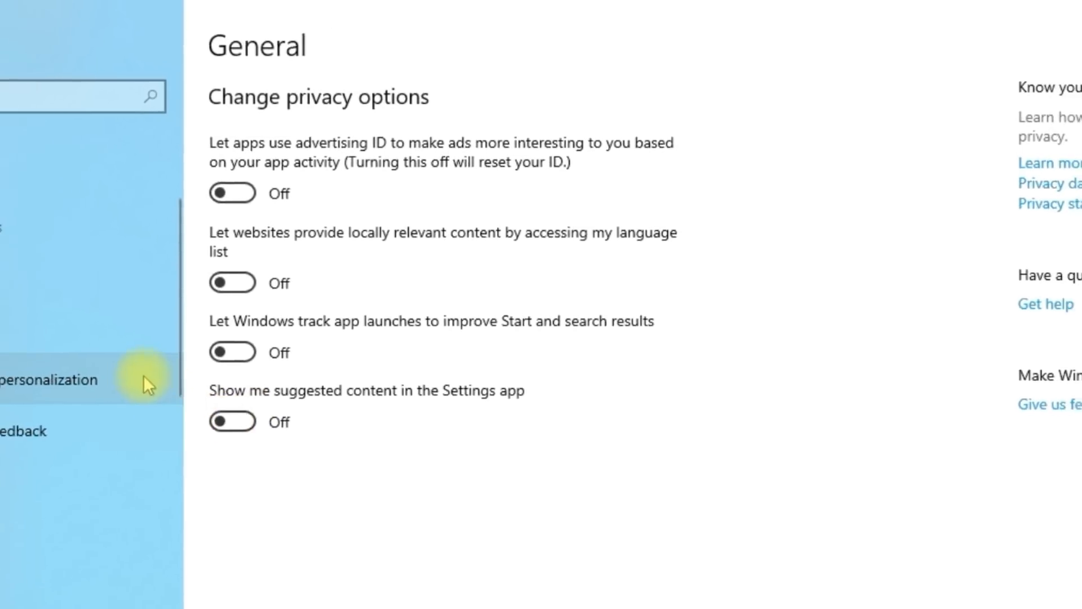
# Turn off online speech recognition, then the personal inking and typing dictionary.
pyautogui.click(55, 284)
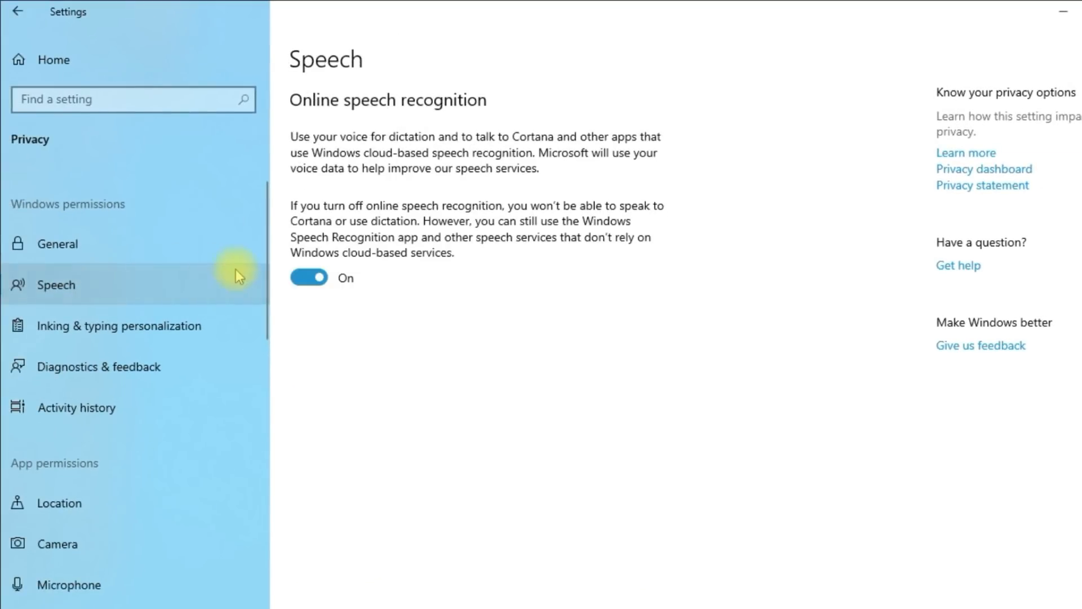
pyautogui.click(308, 277)
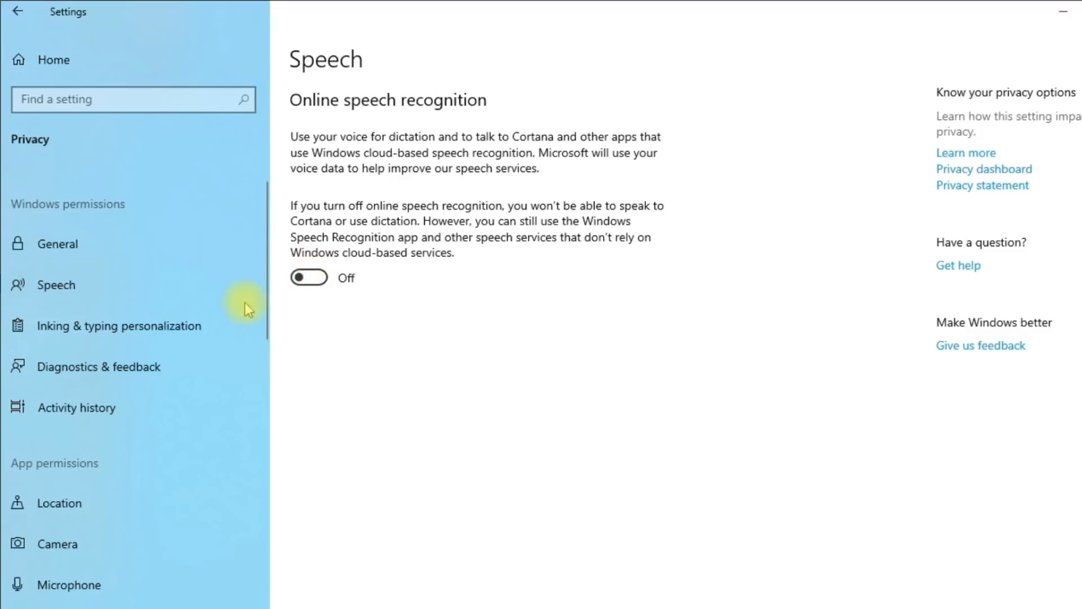
pyautogui.click(119, 325)
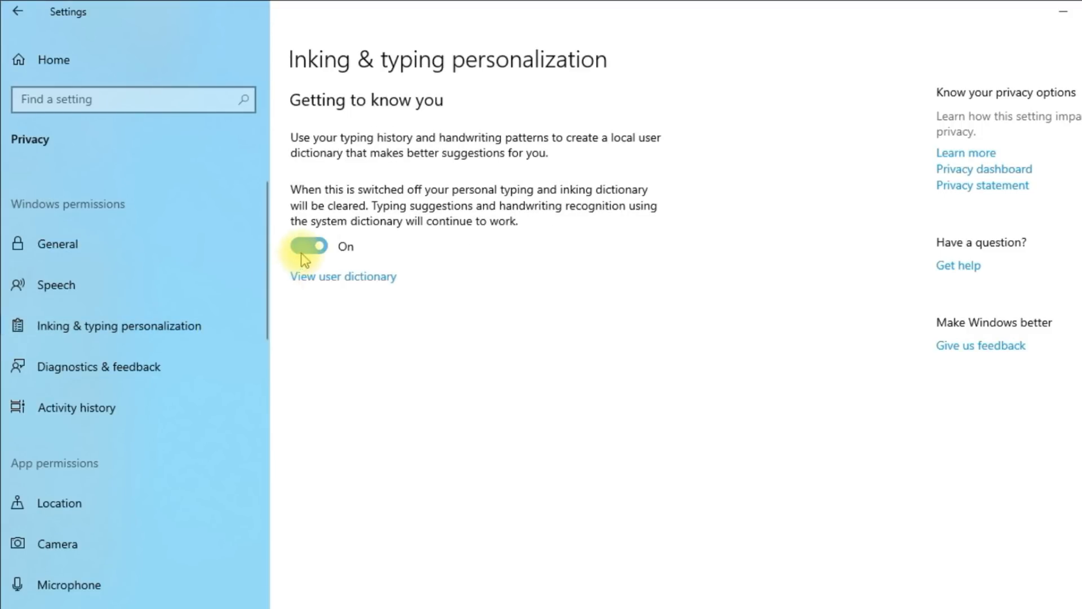
pyautogui.click(308, 245)
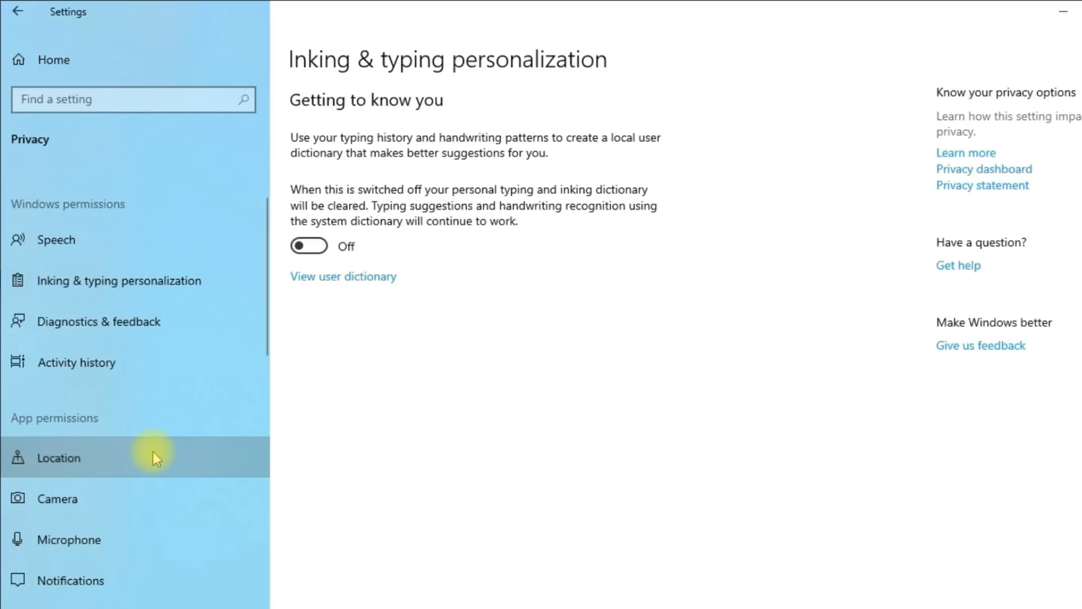
# Review the Location page's app permission toggles.
pyautogui.click(59, 457)
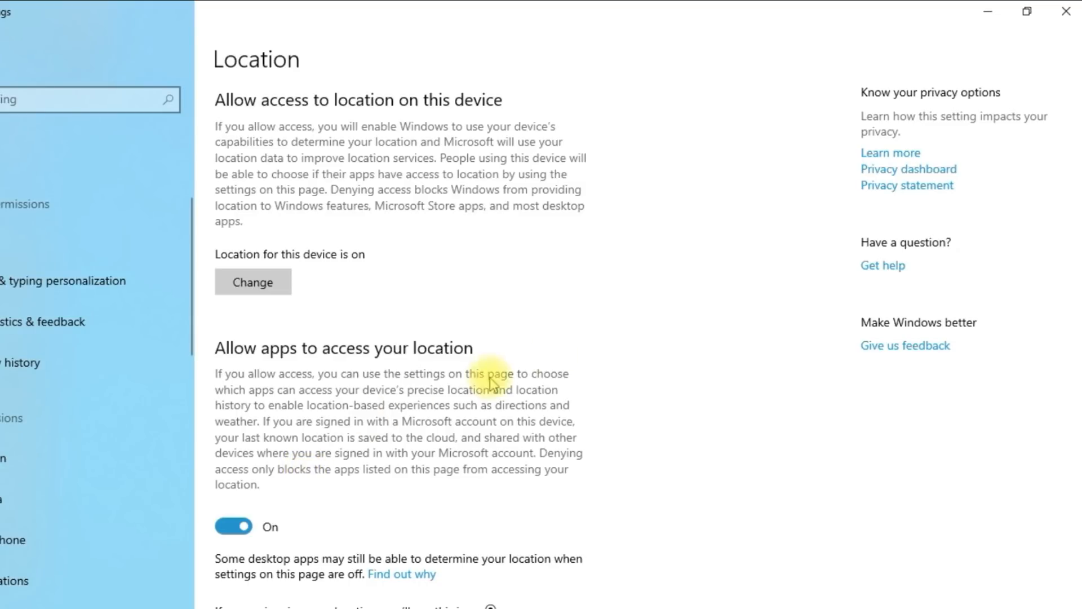
pyautogui.moveTo(1069, 264)
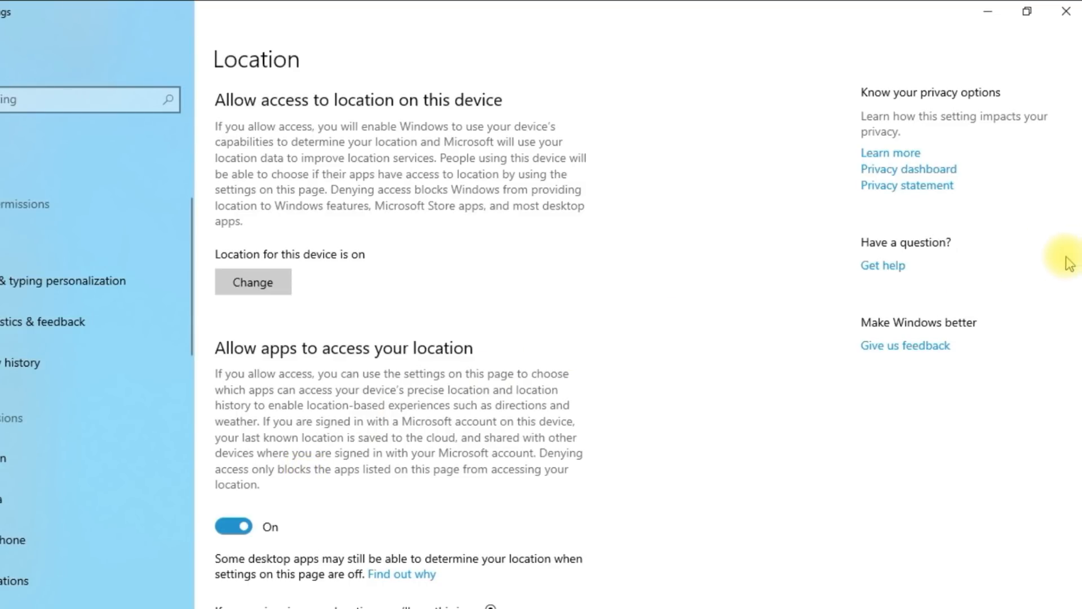
pyautogui.scroll(-3)
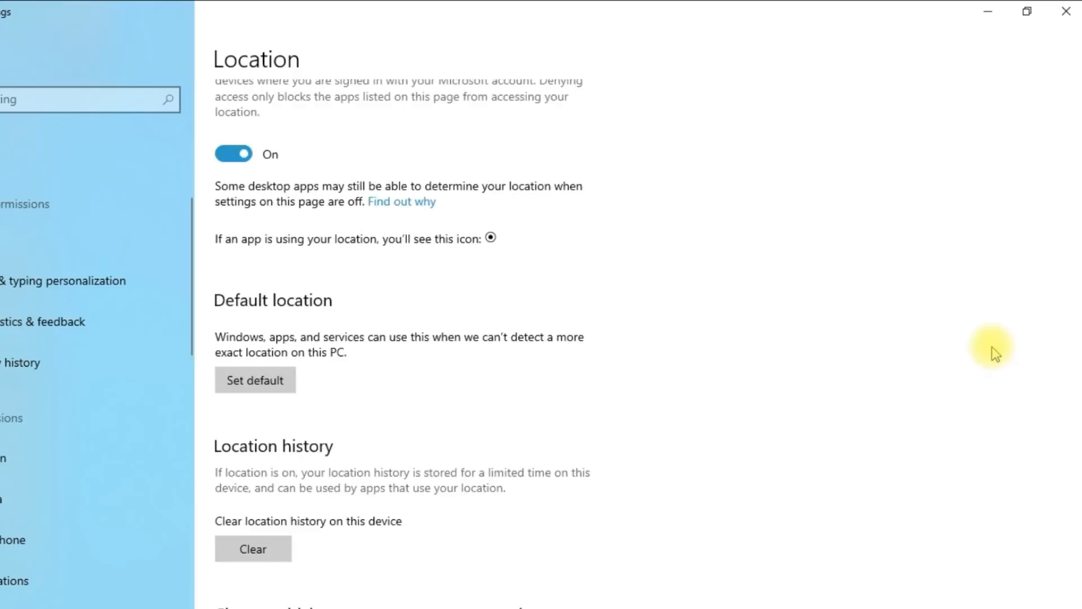
pyautogui.scroll(-3)
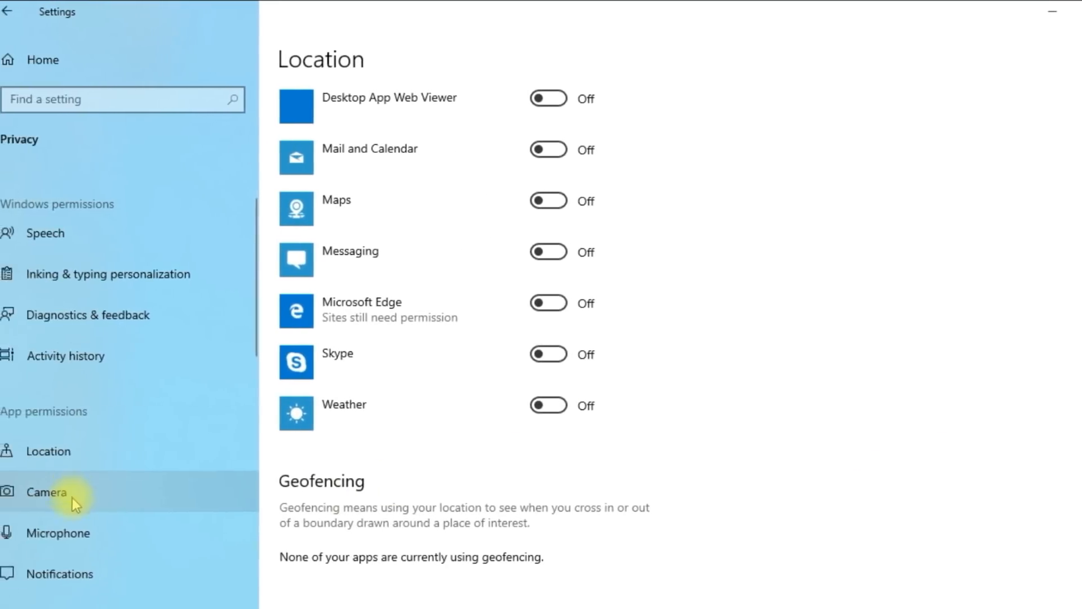
pyautogui.scroll(-3)
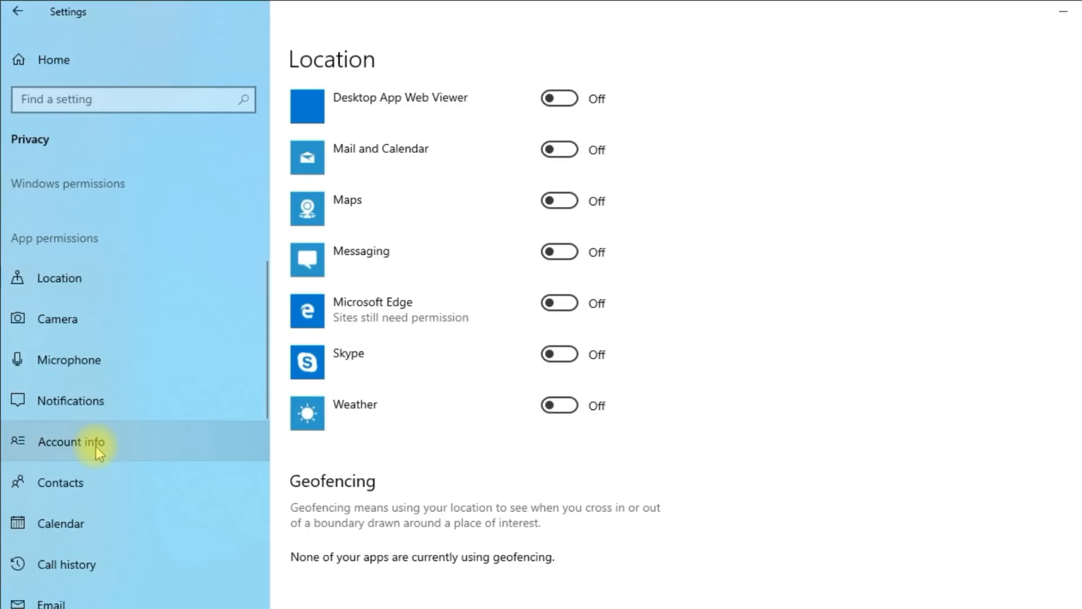
# Block Microsoft Edge from accessing account info on the Account info page.
pyautogui.click(70, 442)
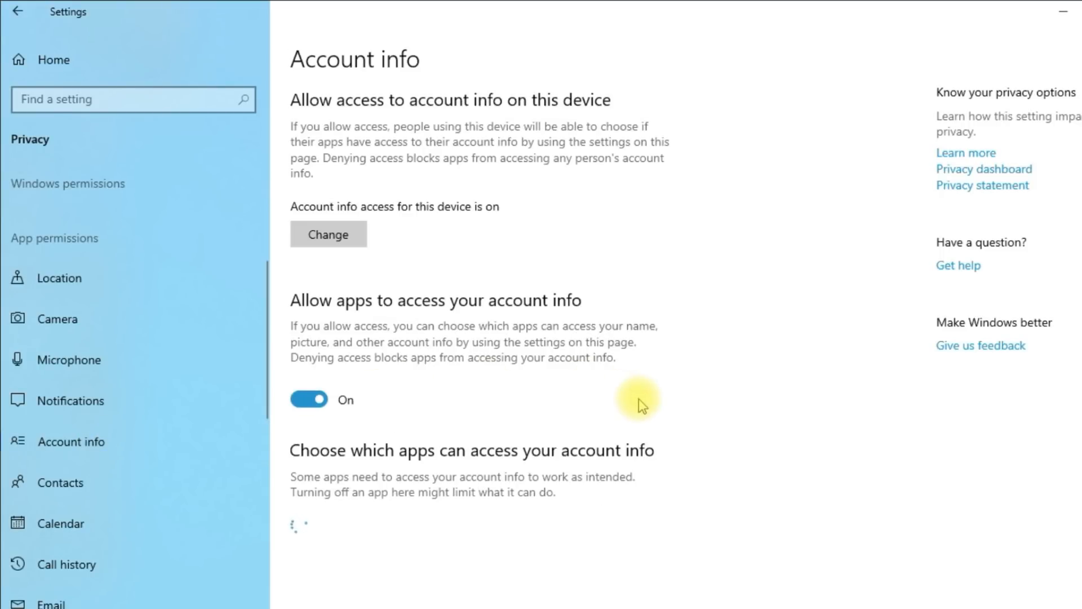
pyautogui.scroll(-3)
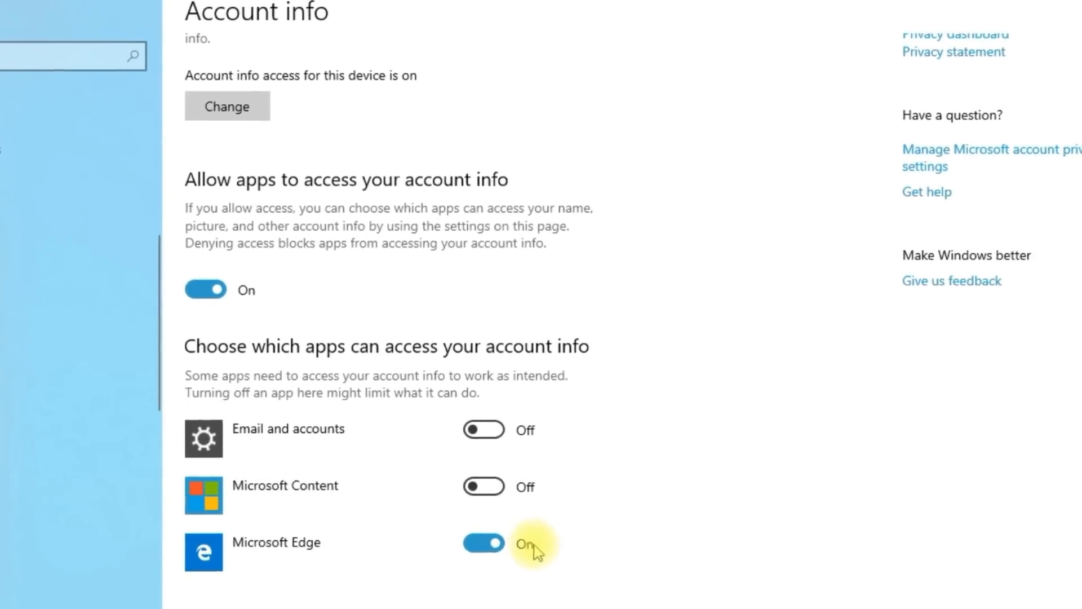
pyautogui.click(484, 543)
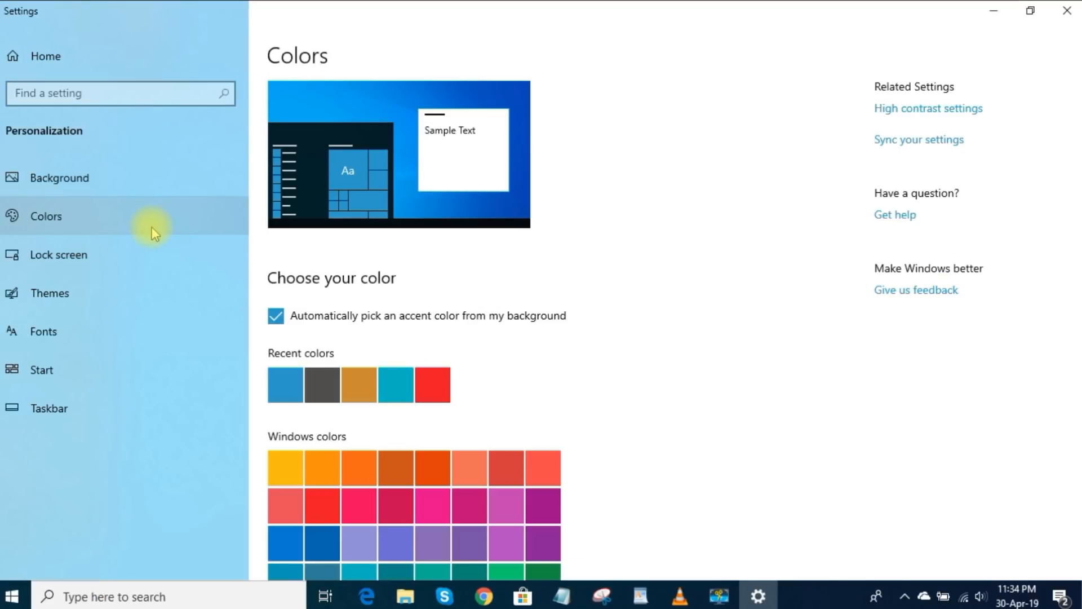
# Choose red as the Windows accent colour.
pyautogui.click(275, 316)
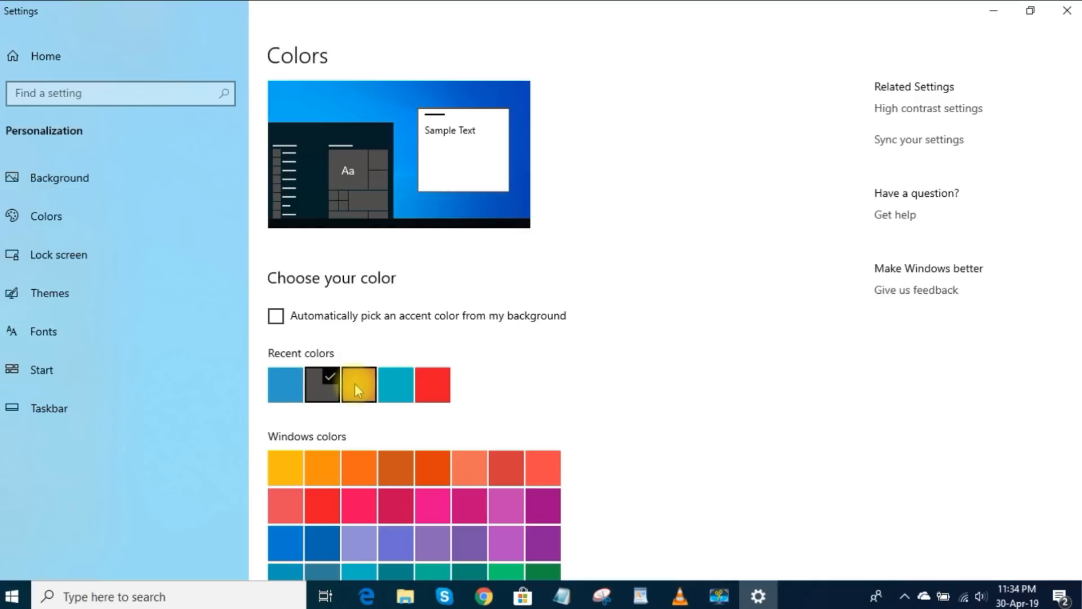
pyautogui.moveTo(357, 383)
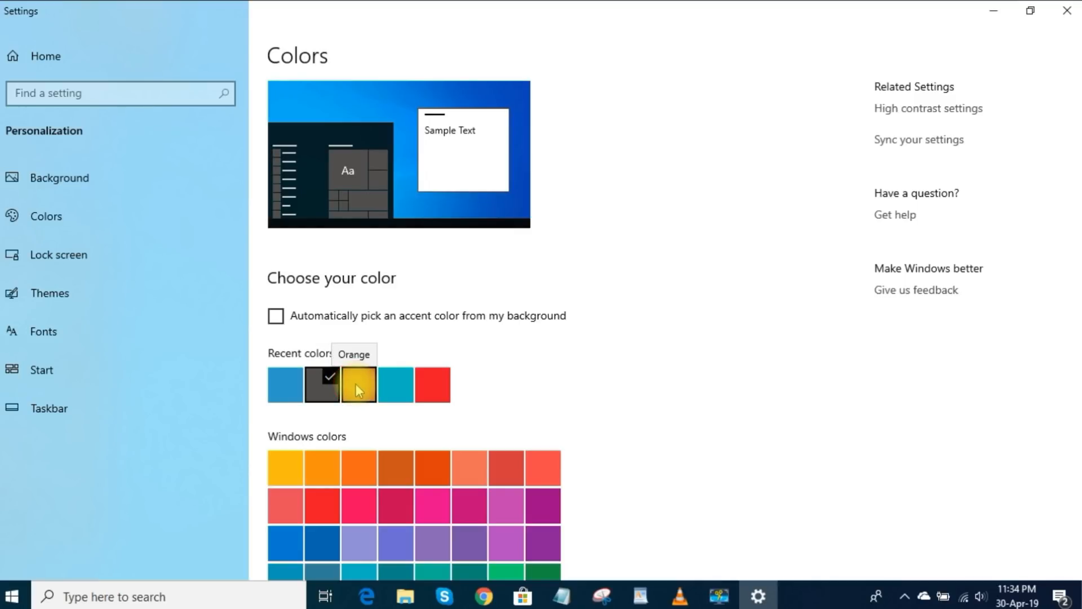
pyautogui.click(357, 385)
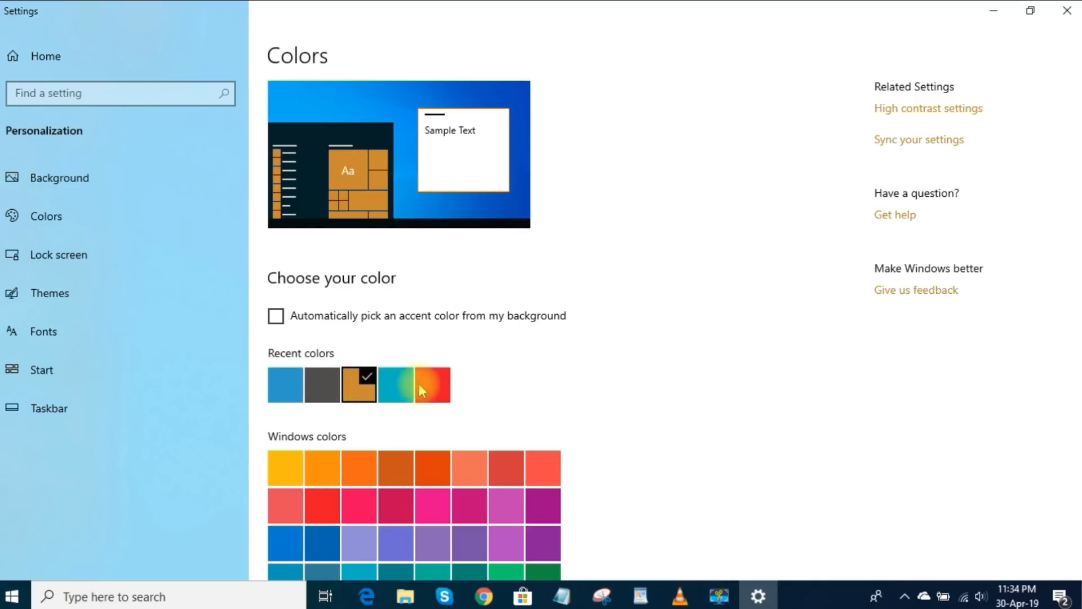
pyautogui.click(432, 384)
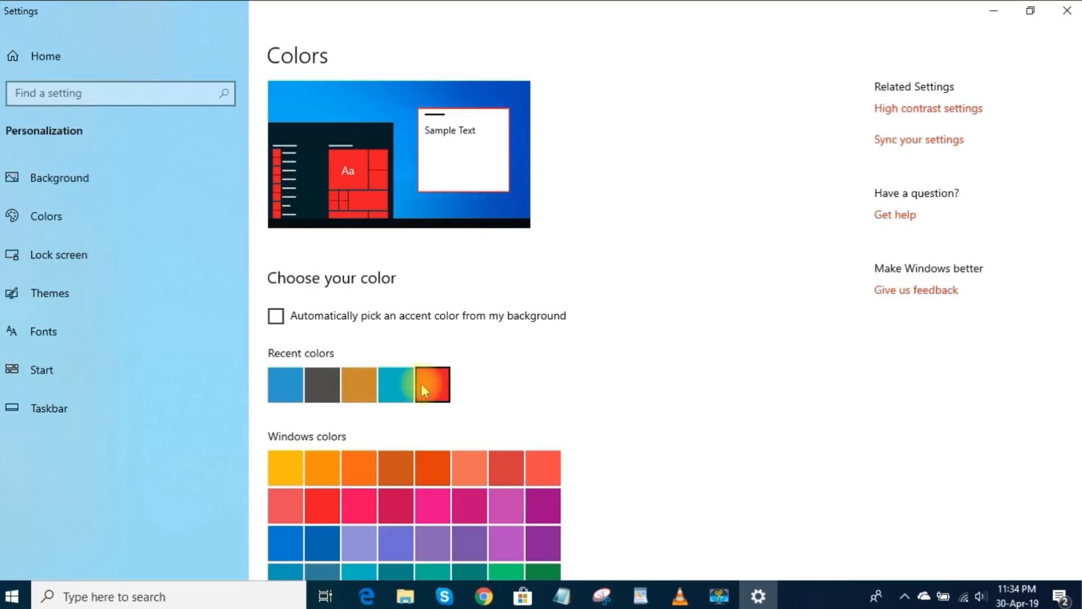
pyautogui.click(432, 385)
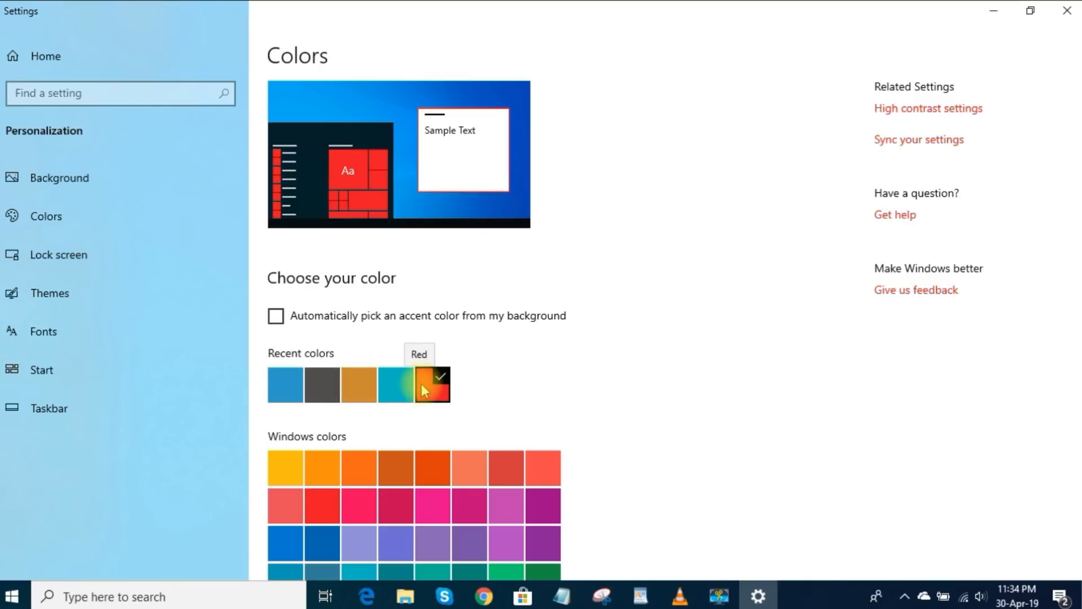
# Show the accent on Start, taskbar, title bars and borders, and set Dark app mode.
pyautogui.scroll(-3)
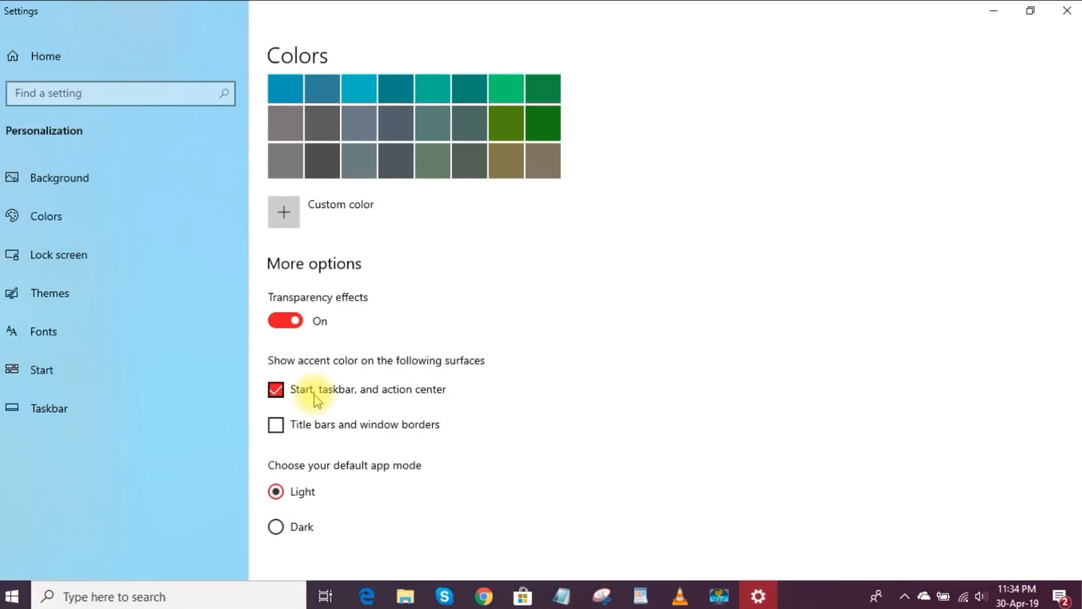
pyautogui.click(275, 389)
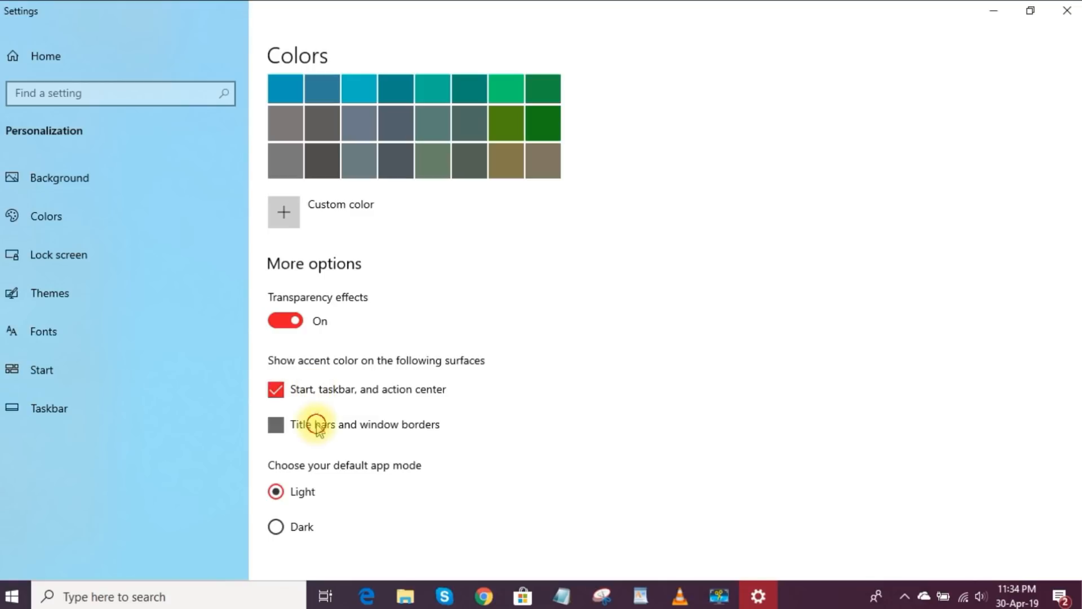
pyautogui.click(275, 423)
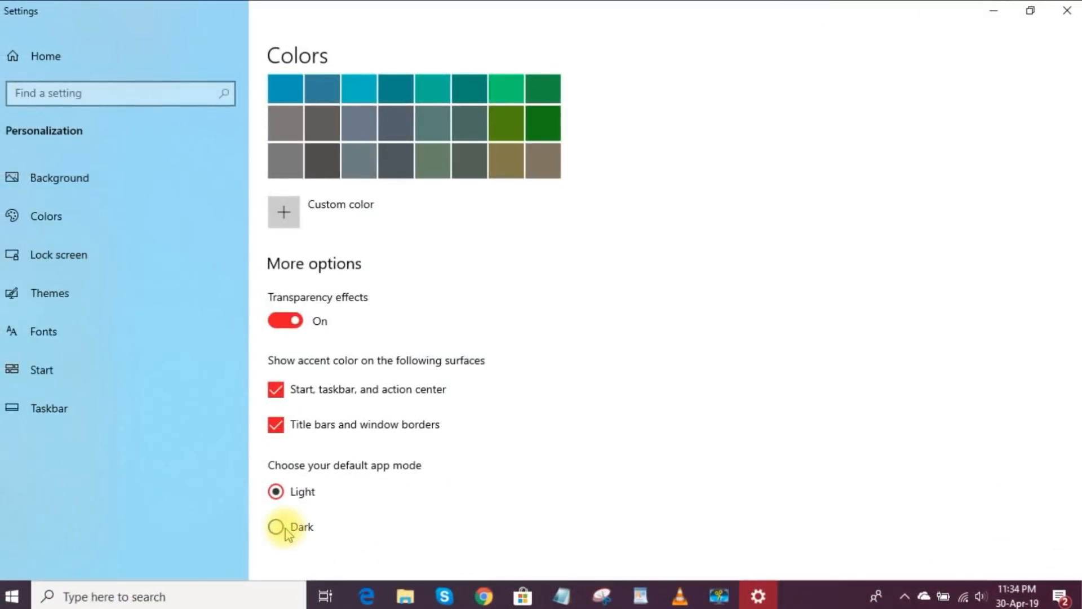
pyautogui.click(275, 526)
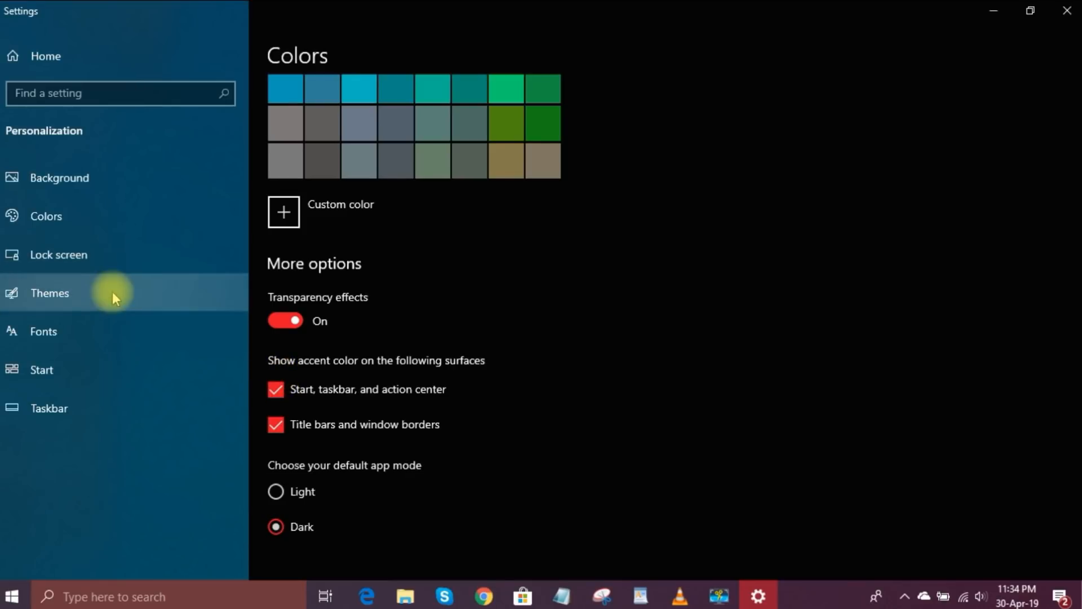
# Confirm on the Themes page that the custom theme uses red, then close Settings.
pyautogui.click(49, 293)
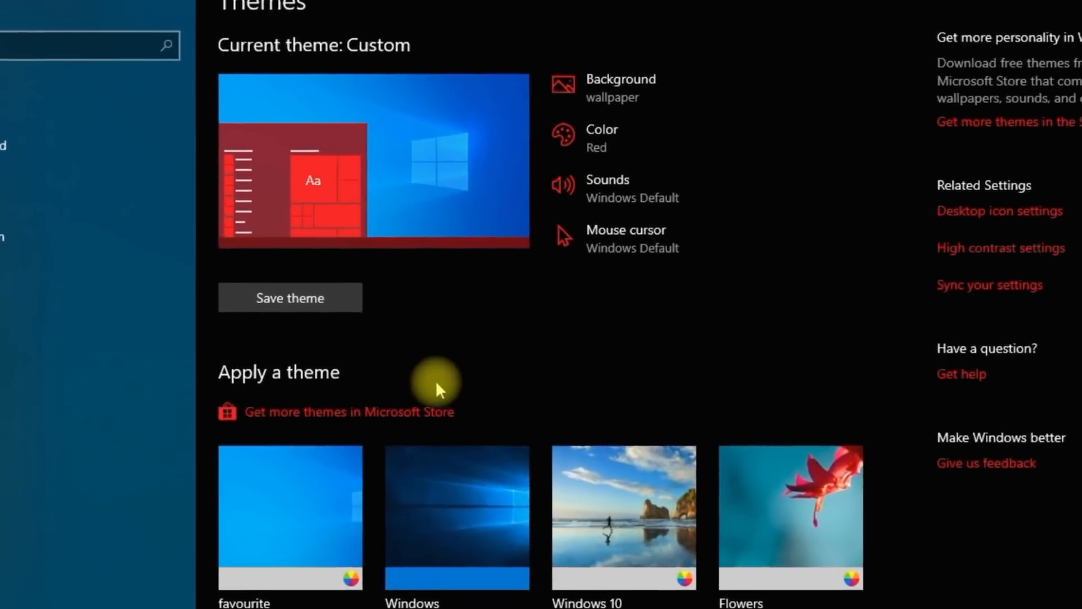
pyautogui.scroll(-3)
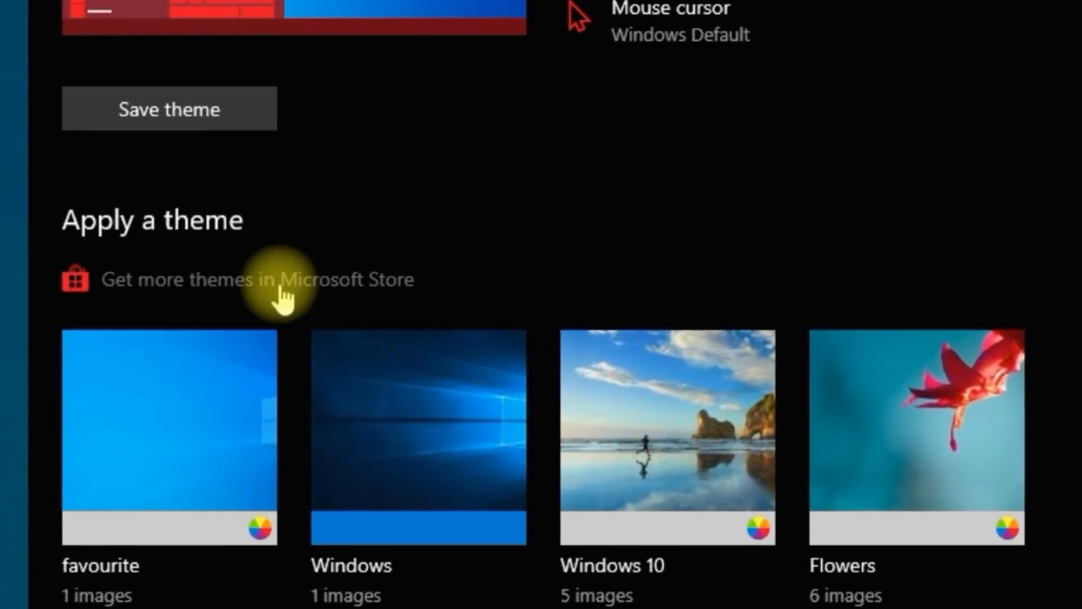
pyautogui.scroll(-3)
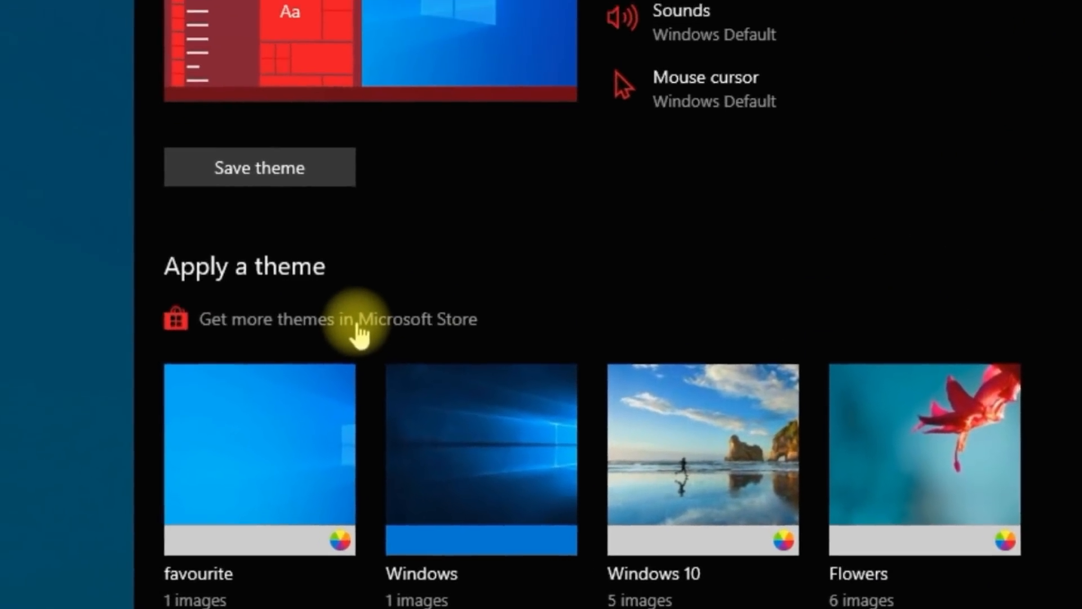
pyautogui.click(335, 319)
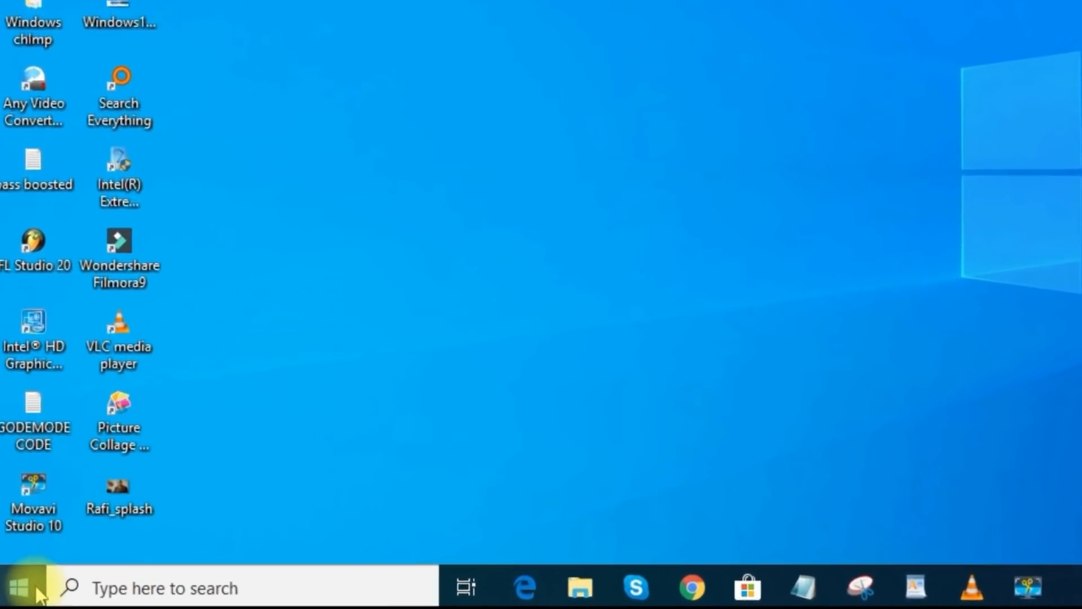
# Reach System > Storage's 'Change how we free up space automatically' page via Start.
pyautogui.click(17, 587)
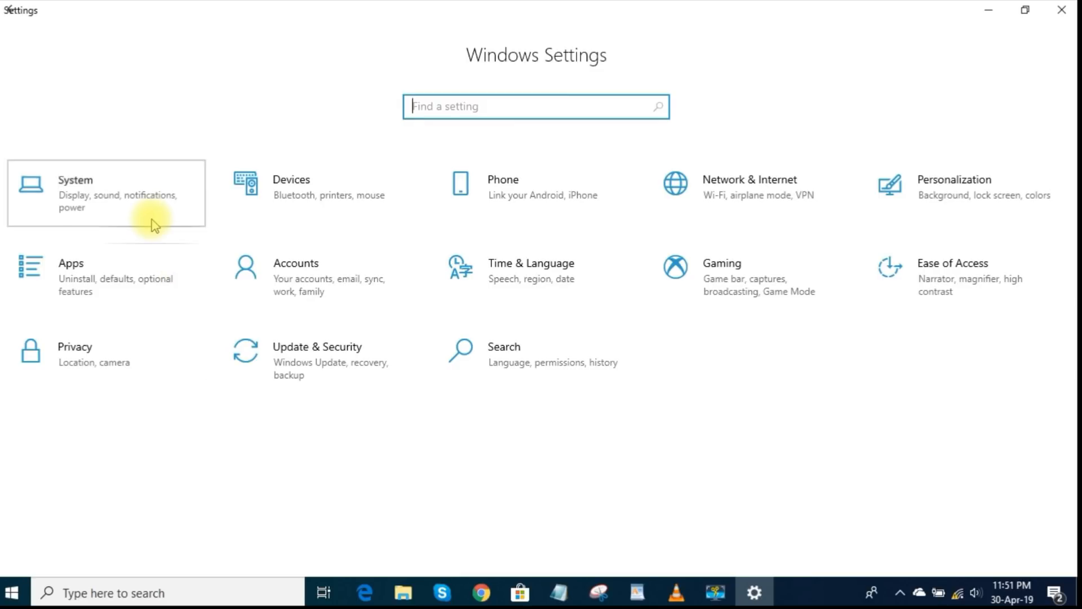
pyautogui.click(104, 193)
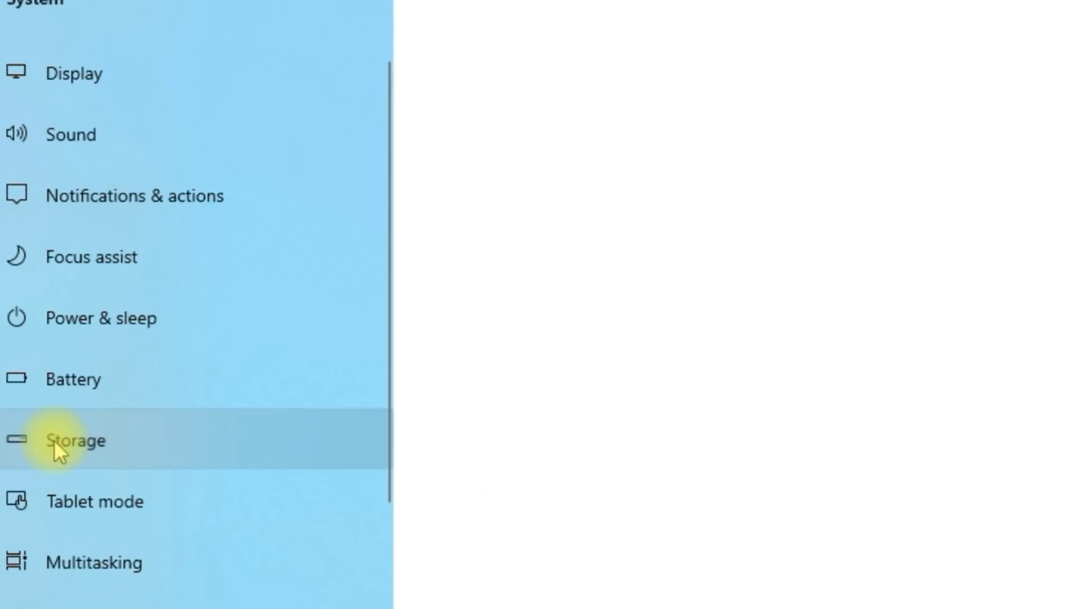
pyautogui.click(76, 441)
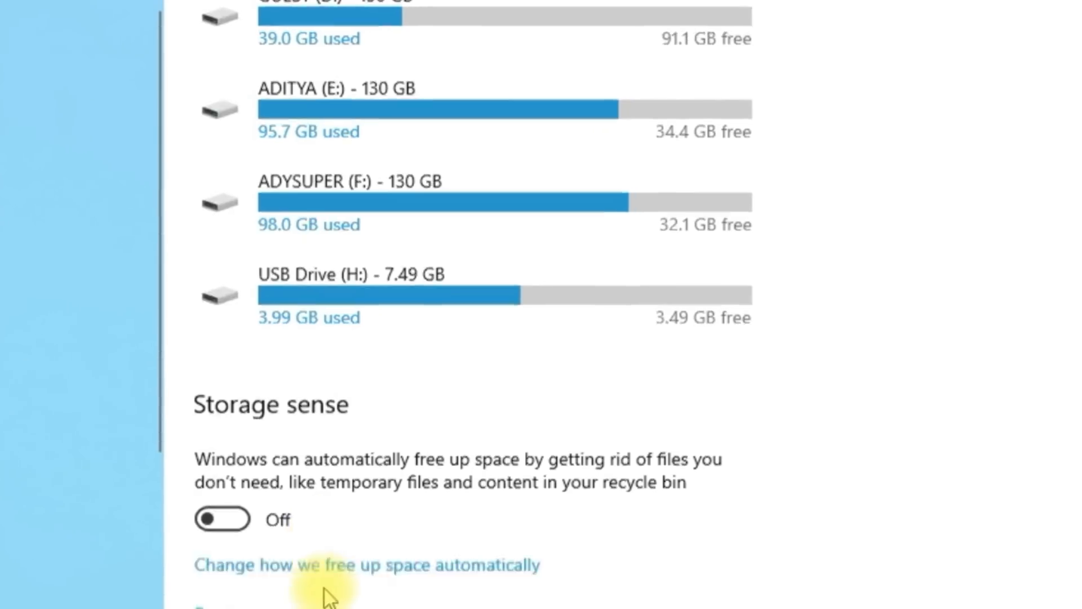
pyautogui.scroll(-3)
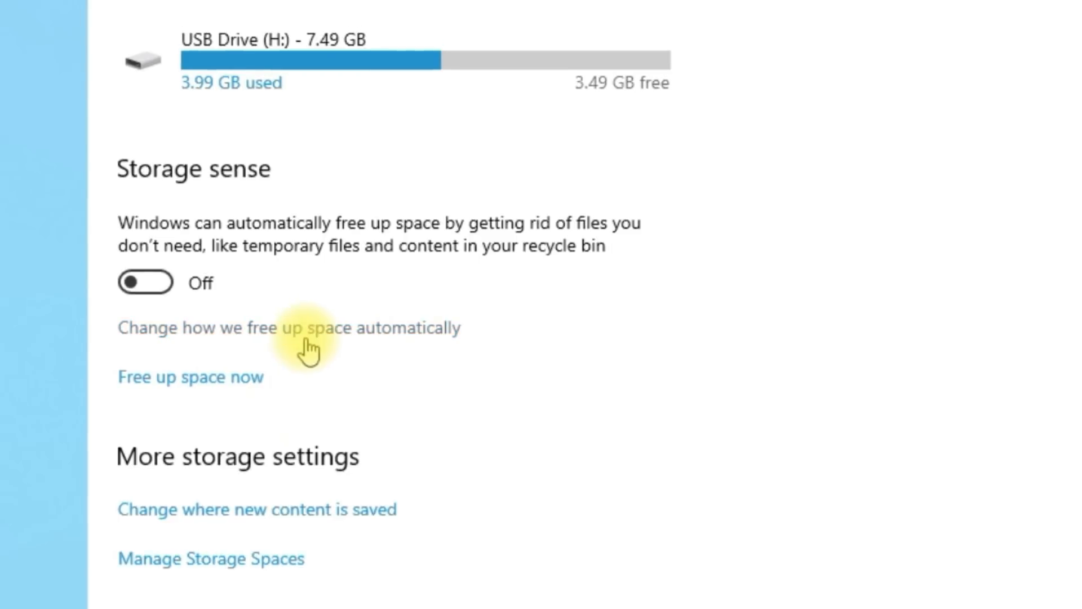
pyautogui.click(285, 327)
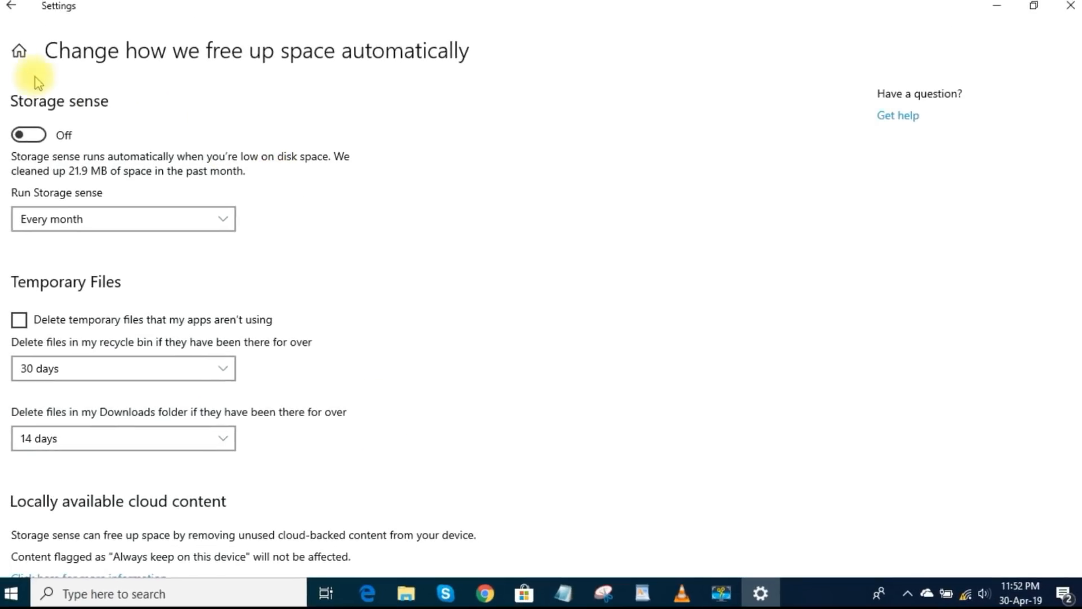
# Enable Storage sense with 'Delete temporary files that my apps aren't using' ticked.
pyautogui.click(28, 134)
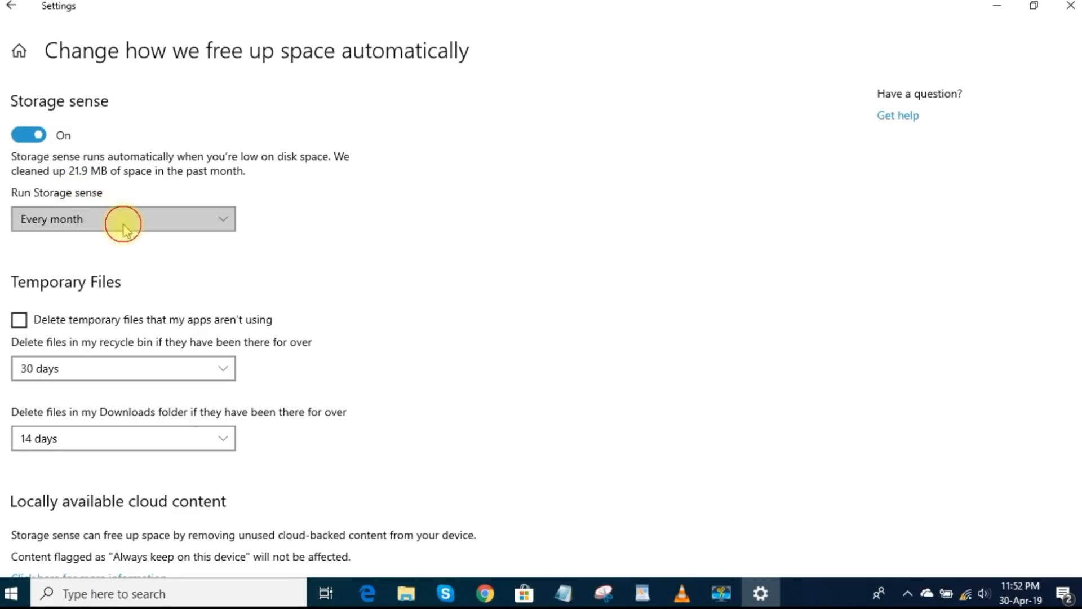
pyautogui.moveTo(113, 244)
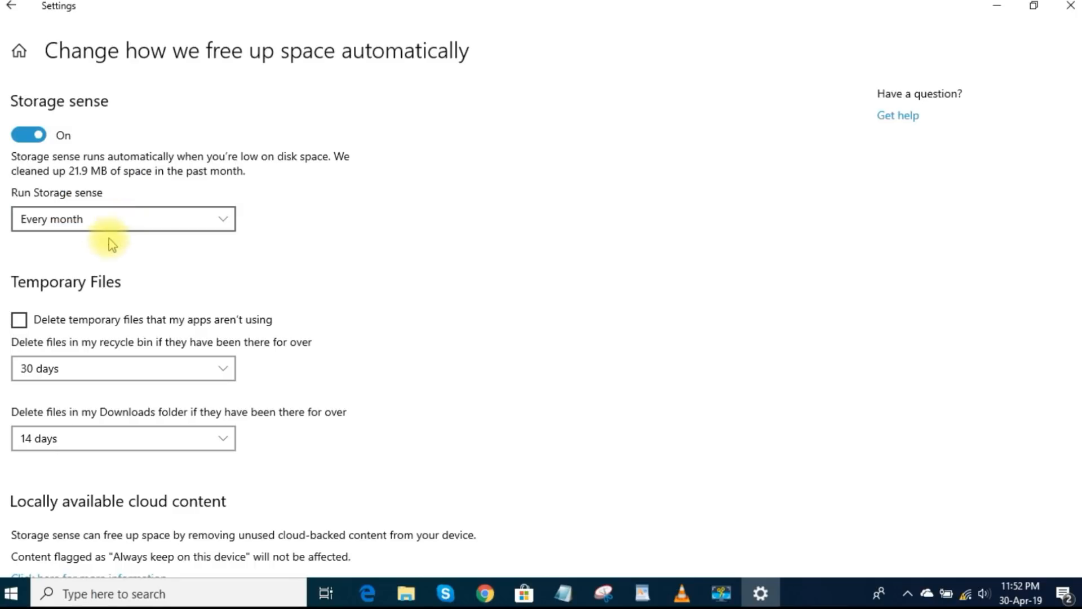
pyautogui.scroll(-3)
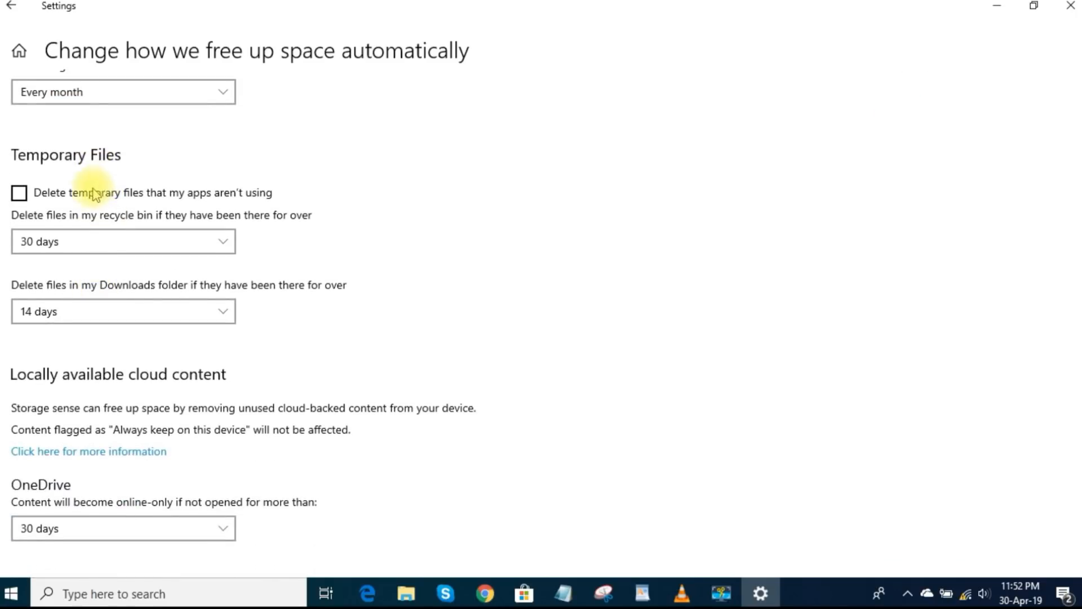
pyautogui.click(19, 193)
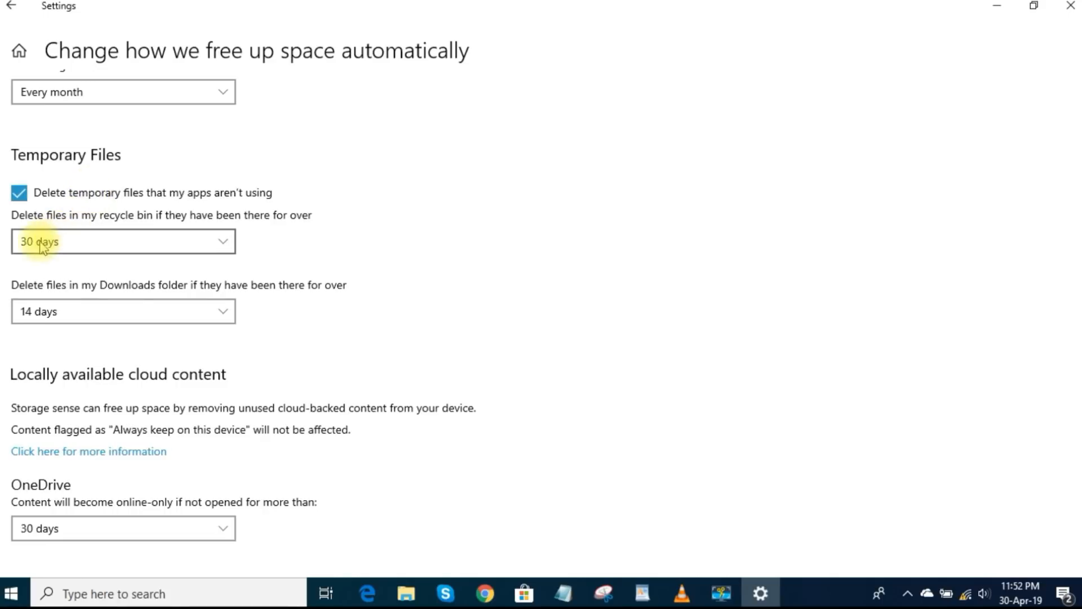
pyautogui.moveTo(57, 269)
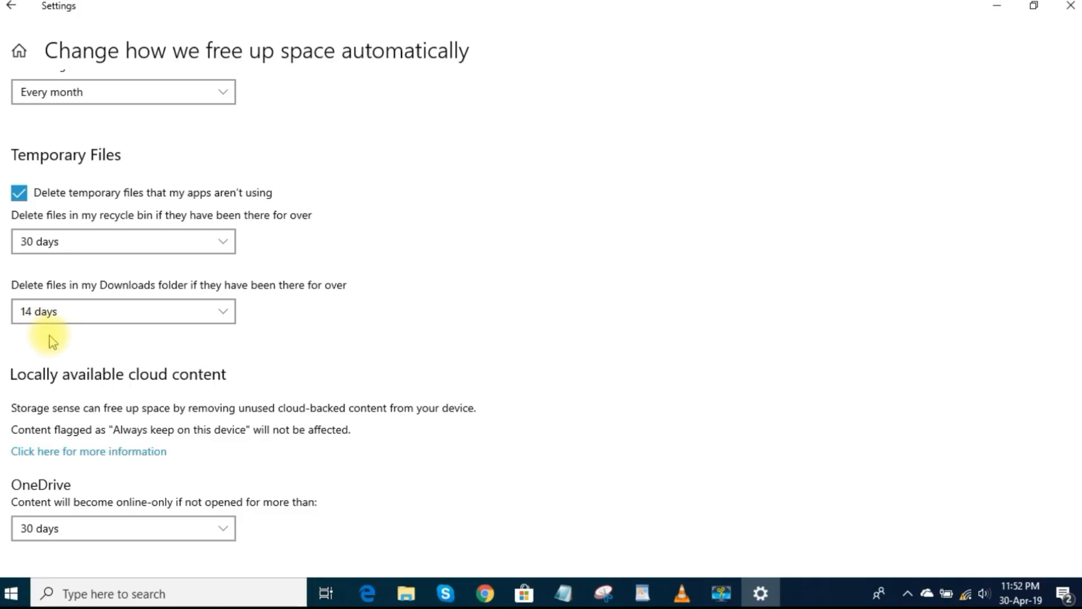
pyautogui.scroll(-3)
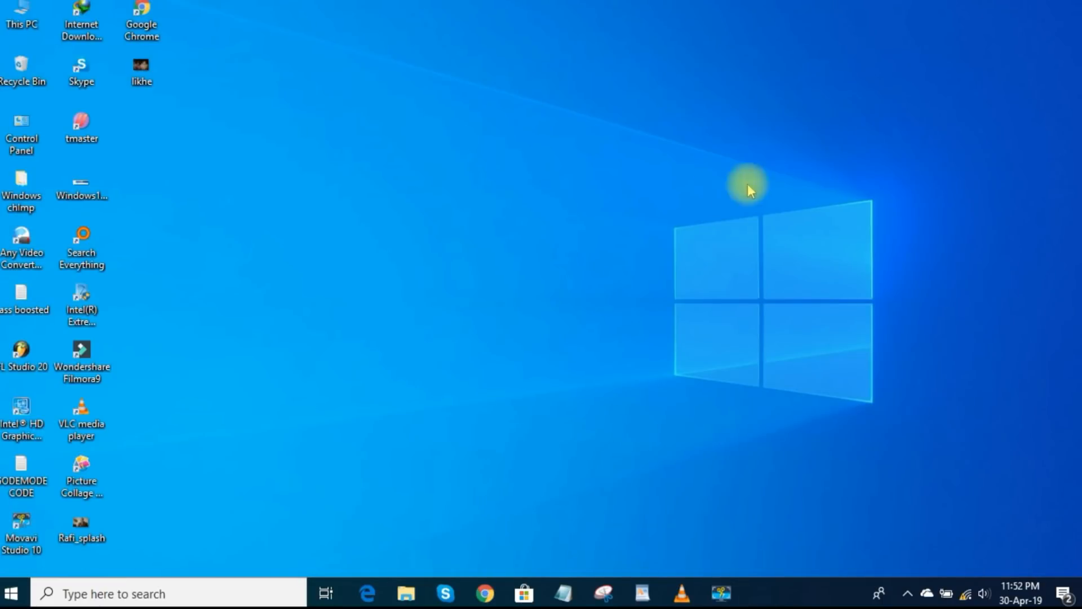
pyautogui.moveTo(618, 247)
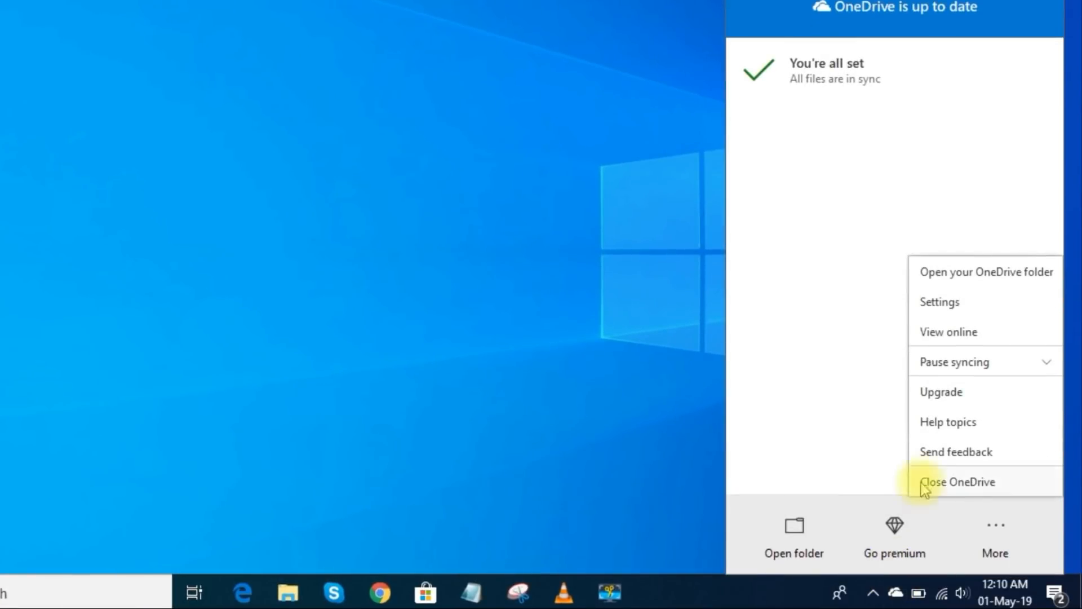
pyautogui.moveTo(939, 302)
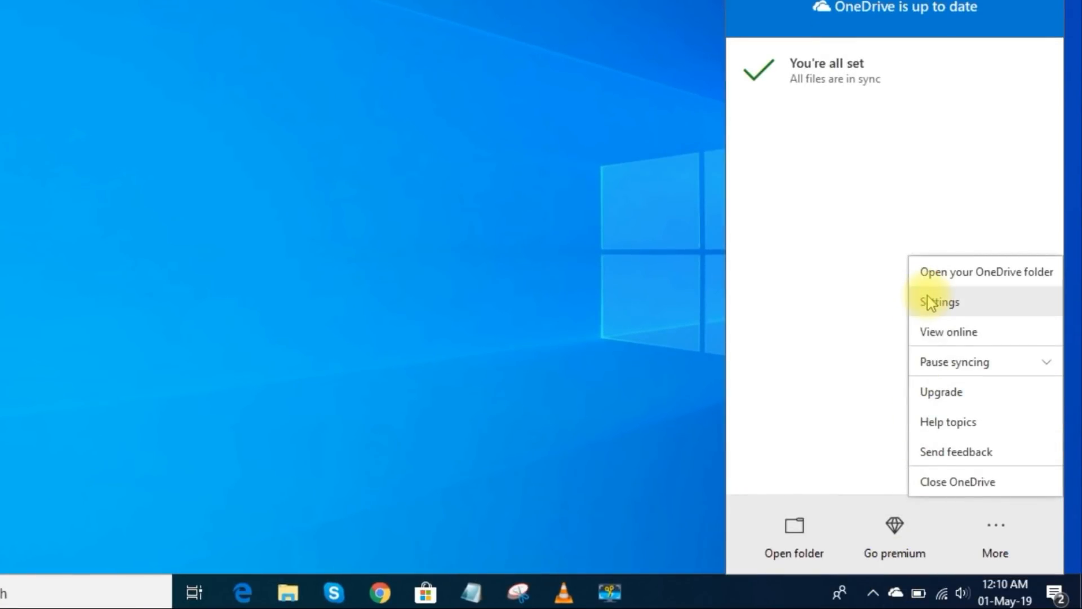
# Untick 'Start OneDrive automatically when I sign in to Windows' and confirm with OK.
pyautogui.click(937, 302)
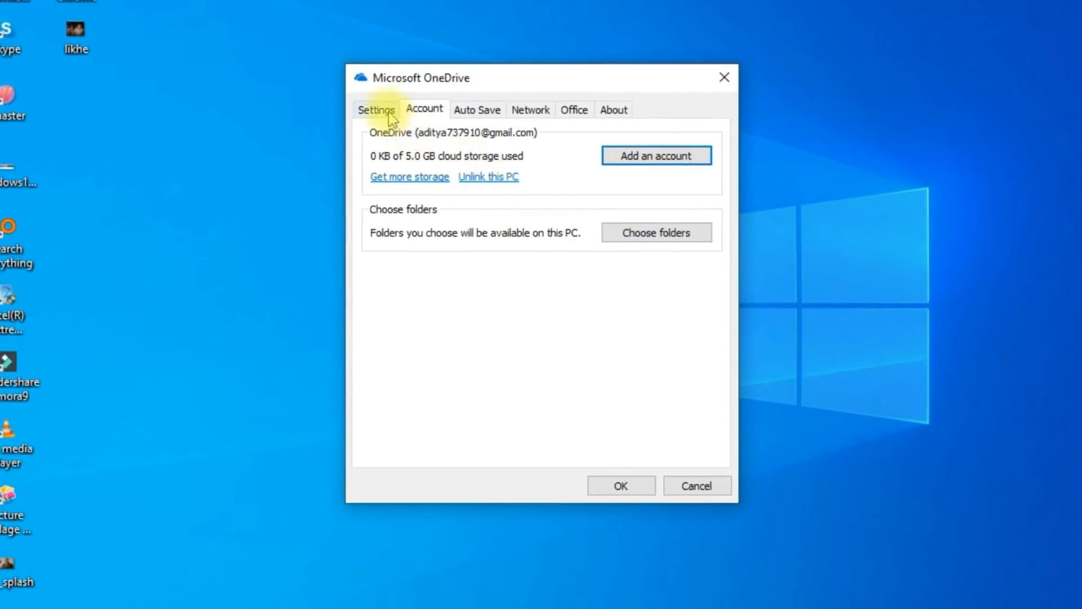
pyautogui.click(375, 109)
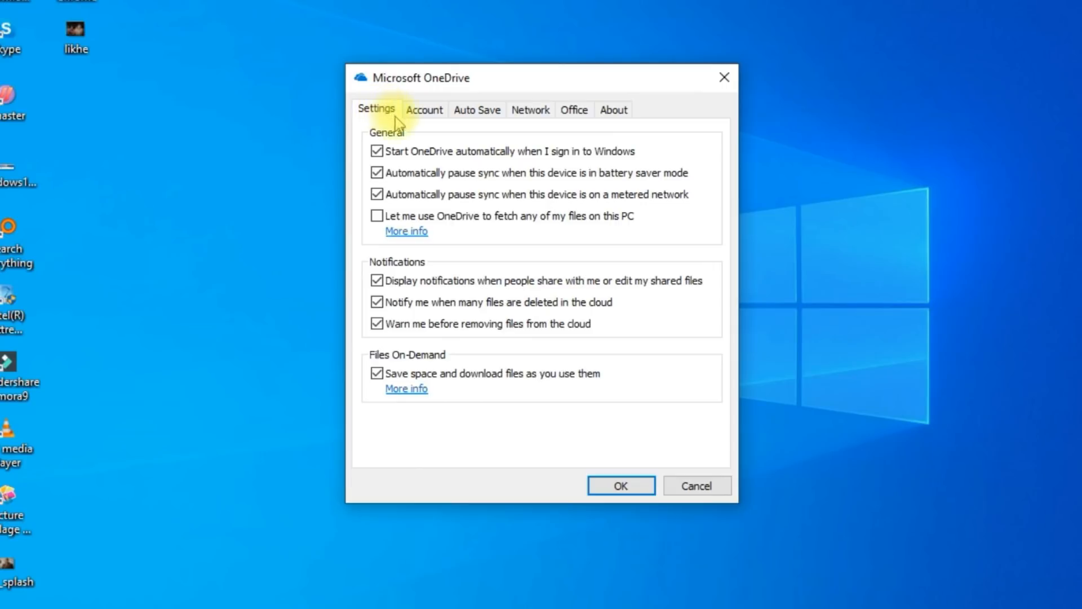
pyautogui.moveTo(420, 261)
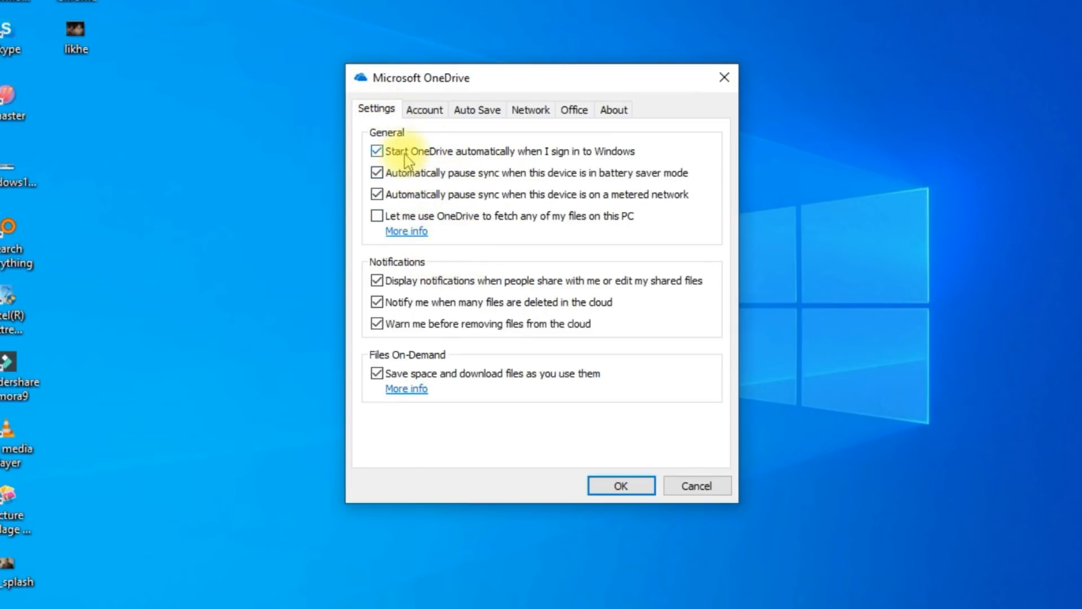
pyautogui.click(376, 151)
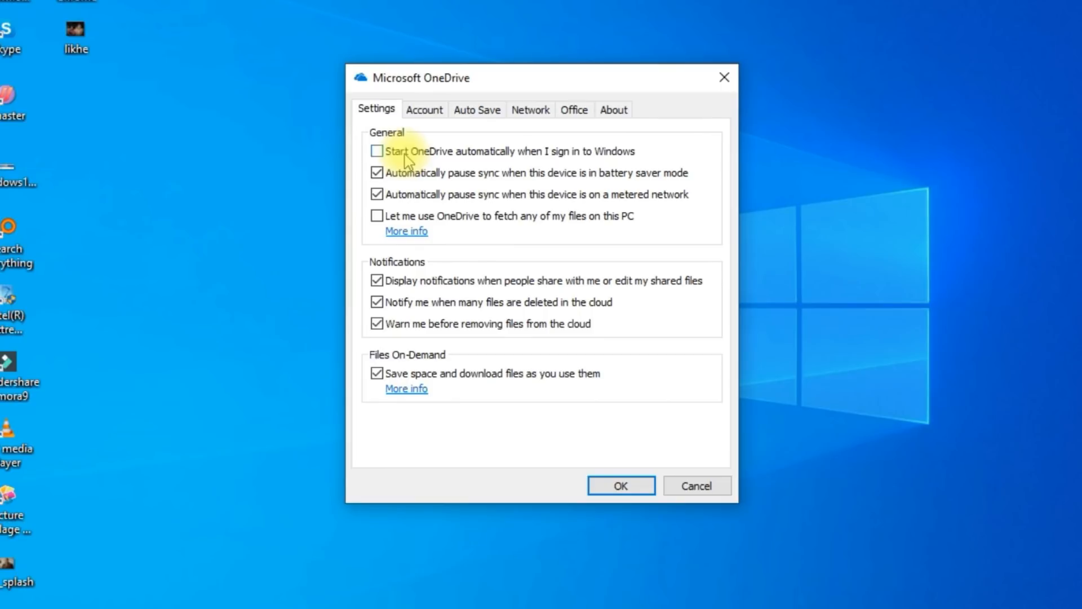
pyautogui.click(619, 485)
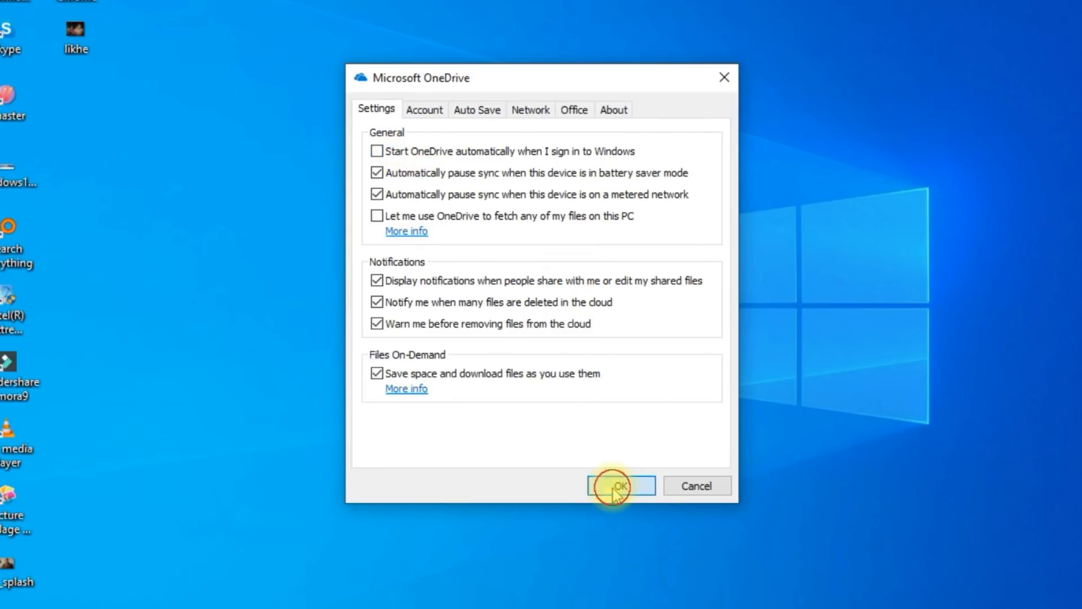